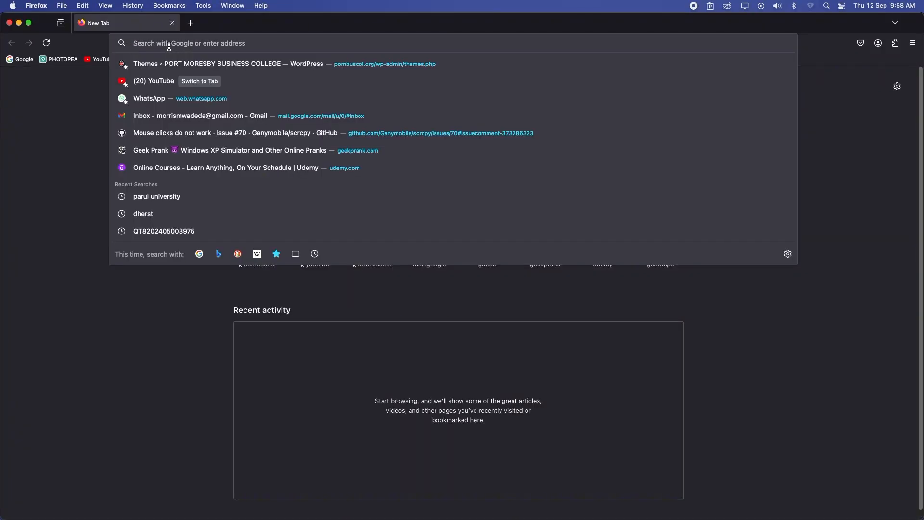
Load paypal.com/ls, the PayPal business page for Lesotho, in Firefox
{"action": "type", "text": "paypal.com/ls/"}
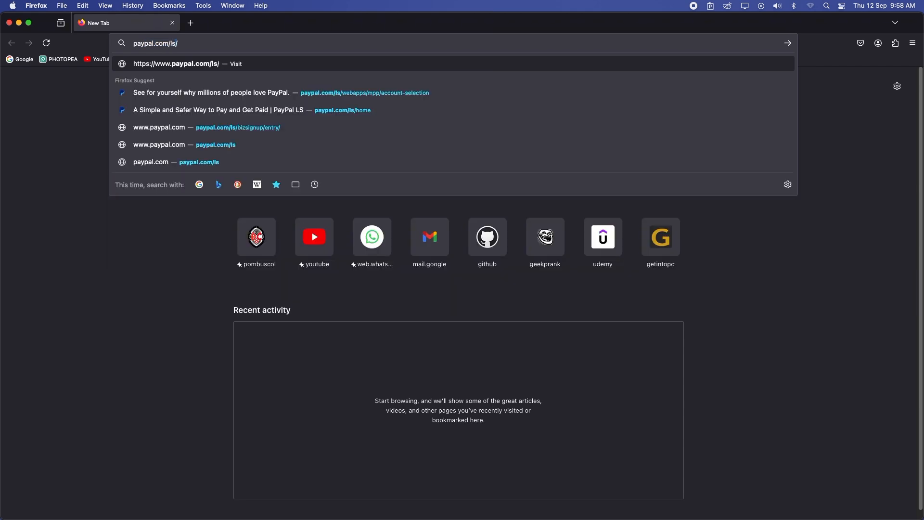
{"action": "key", "text": "Backspace"}
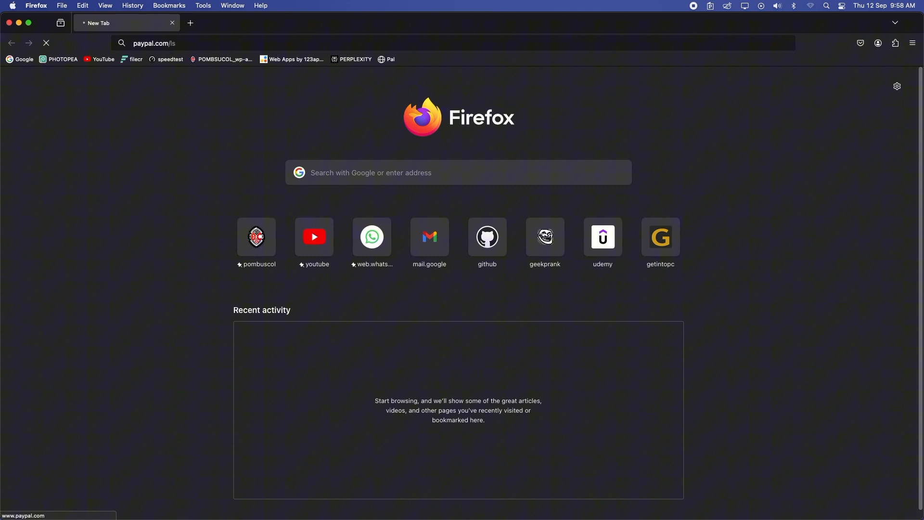
{"action": "key", "text": "Enter"}
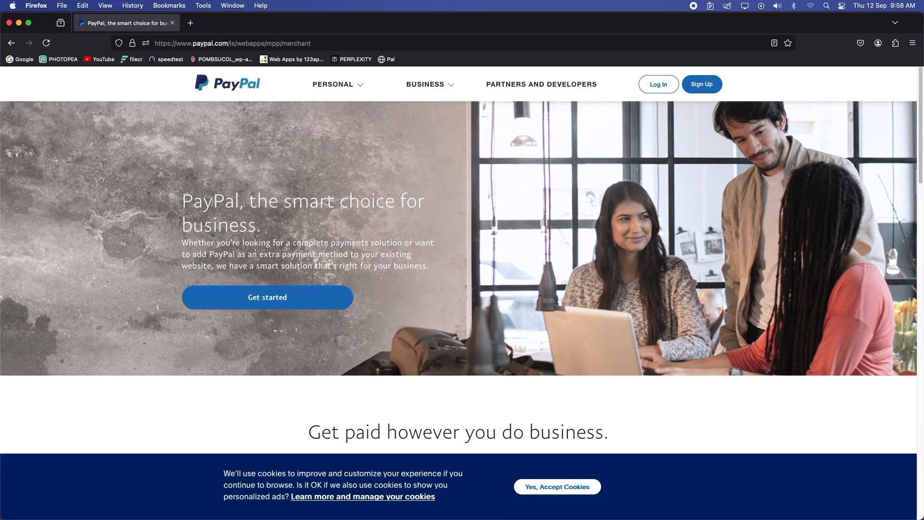
{"action": "mouse_move", "coordinate": [74, 183]}
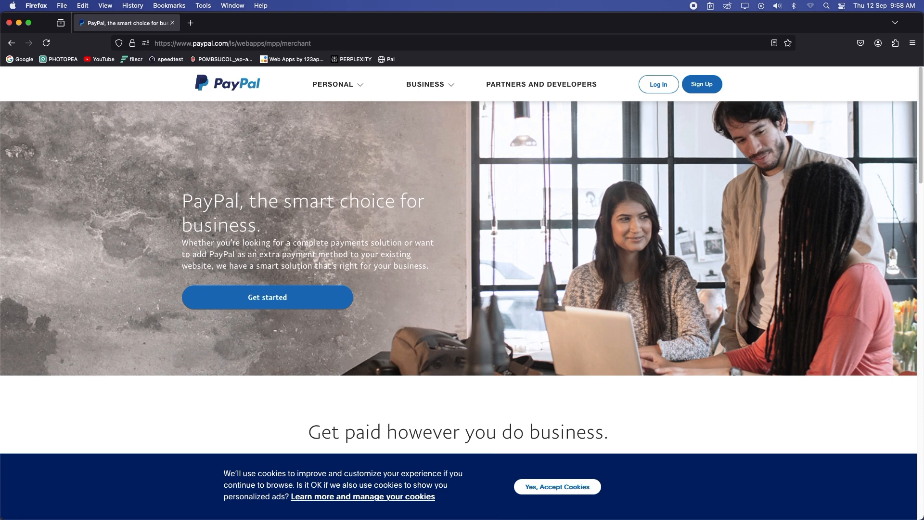
Start a business account and fill in the first name, last name 'Mwadeda' and email
{"action": "left_click", "coordinate": [267, 298]}
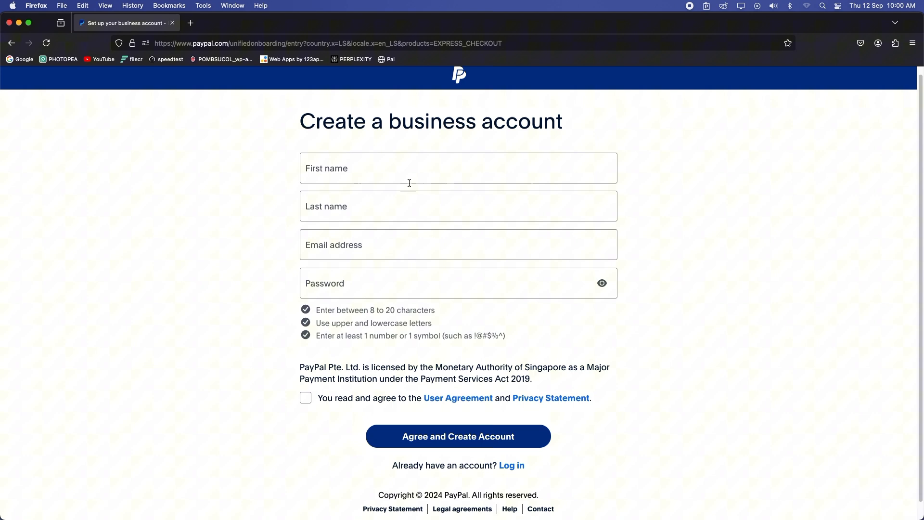
{"action": "scroll", "scroll_direction": "down", "scroll_amount": 3}
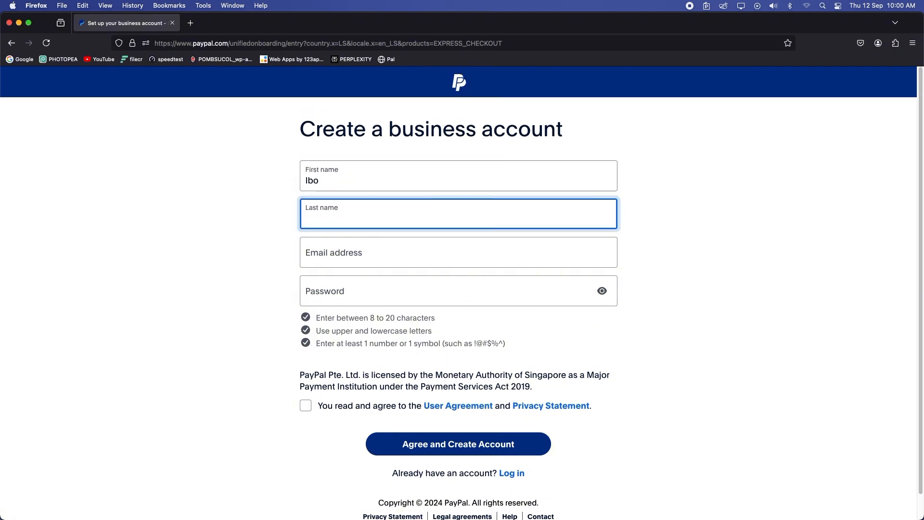
{"action": "type", "text": "Mwadeda"}
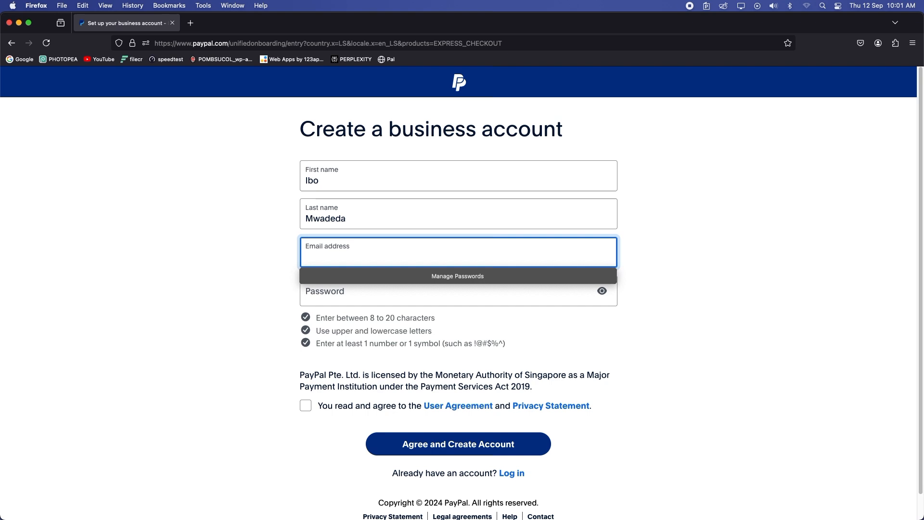
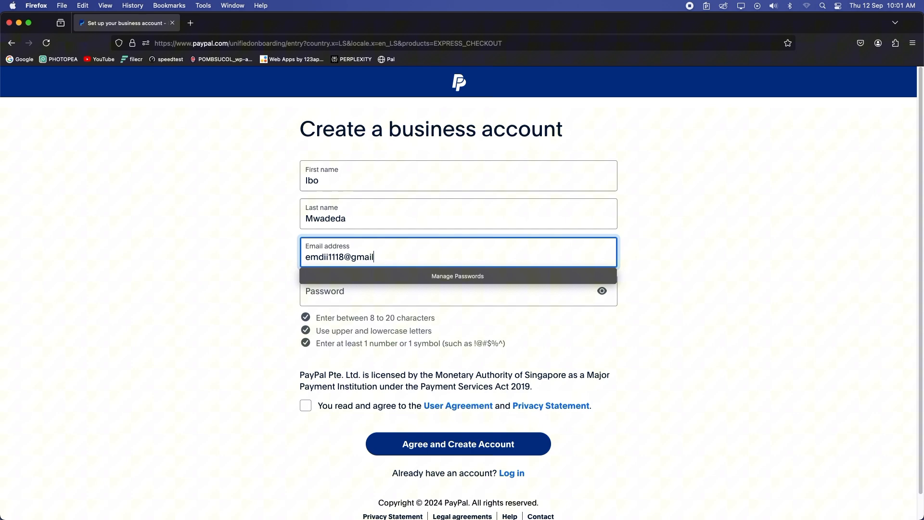
{"action": "left_click", "coordinate": [458, 291]}
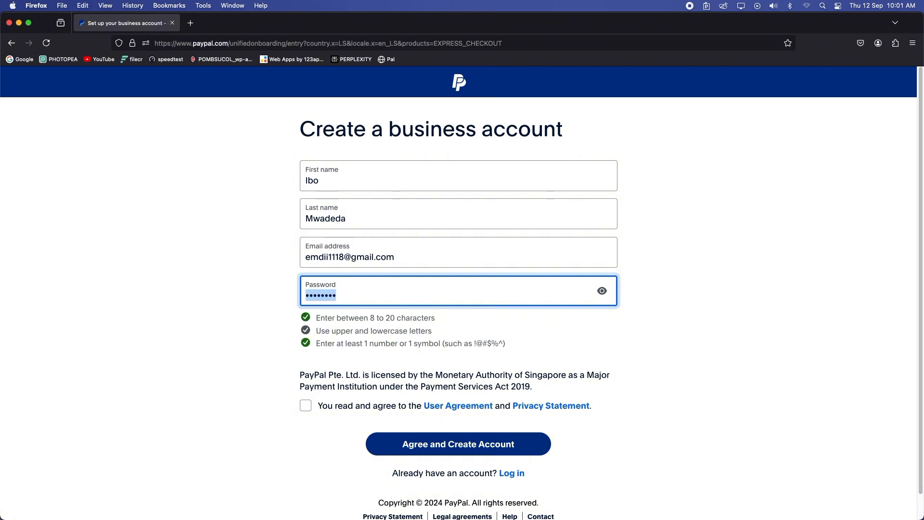
Enter a valid password, accept the User Agreement and create the account
{"action": "key", "text": "Backspace"}
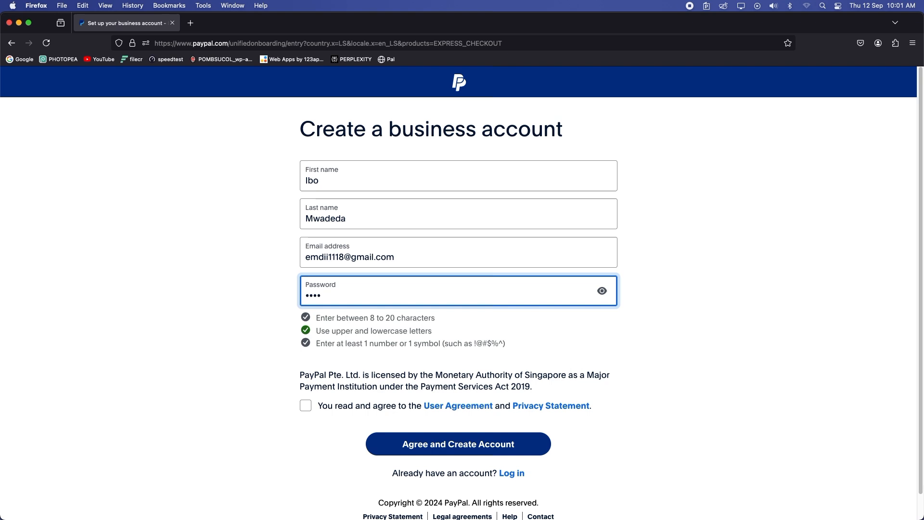
{"action": "type", "text": "••••"}
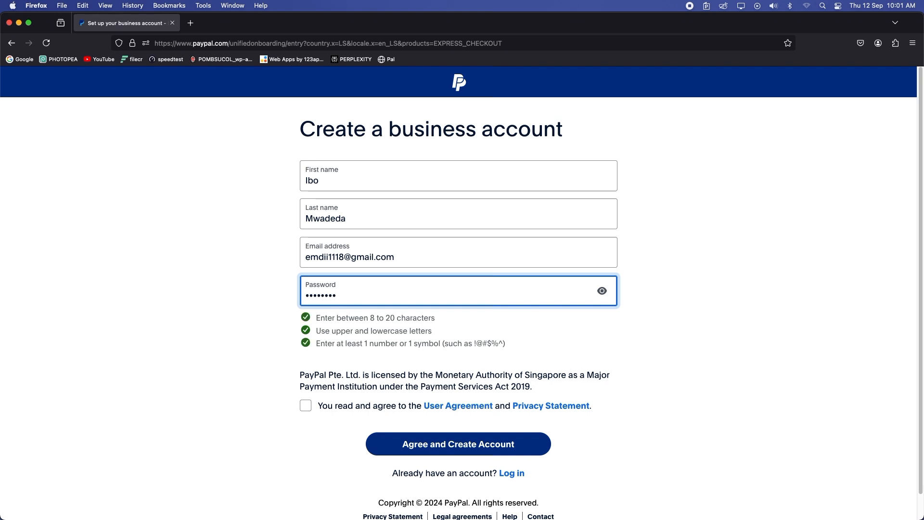
{"action": "type", "text": "•"}
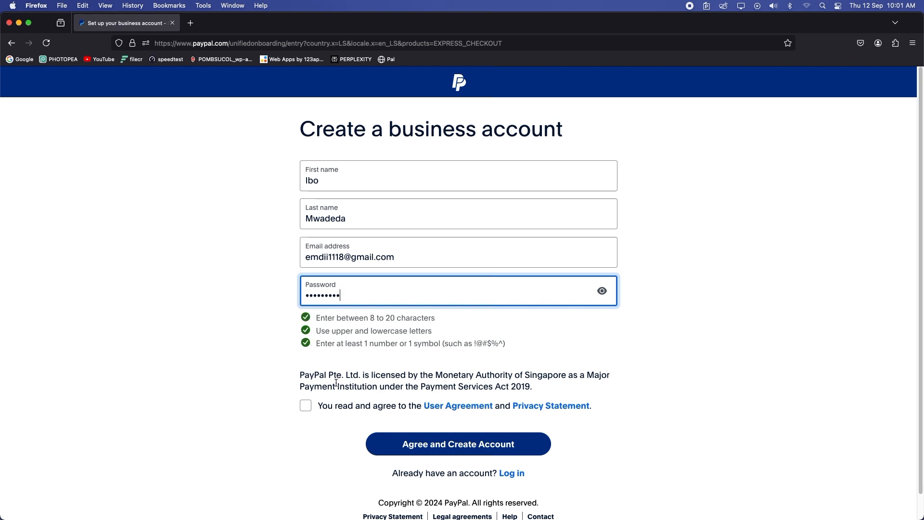
{"action": "left_click", "coordinate": [305, 406]}
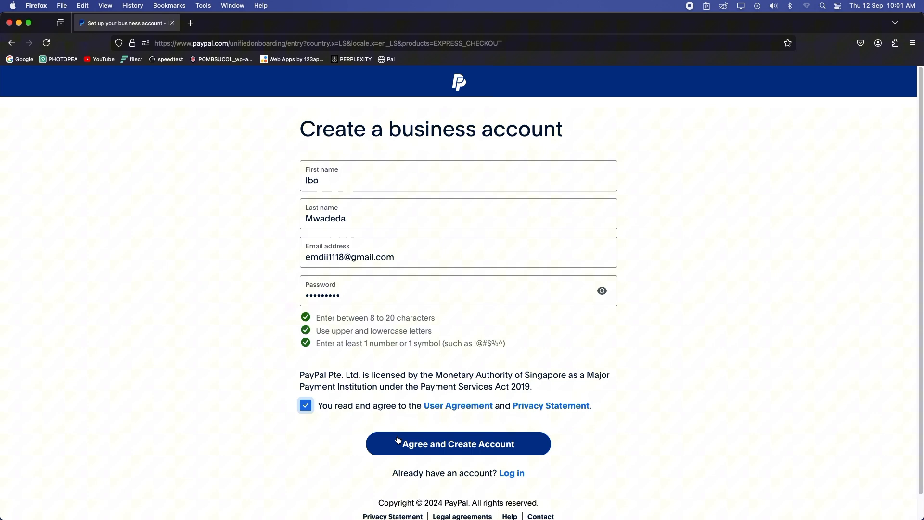
{"action": "left_click", "coordinate": [457, 444]}
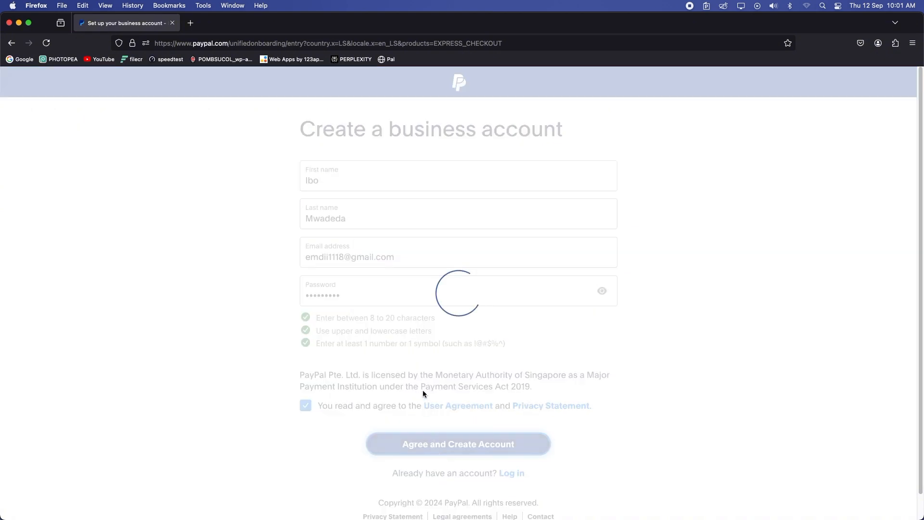
Have PayPal email a verification code, then start a fresh browser tab
{"action": "left_click", "coordinate": [458, 444]}
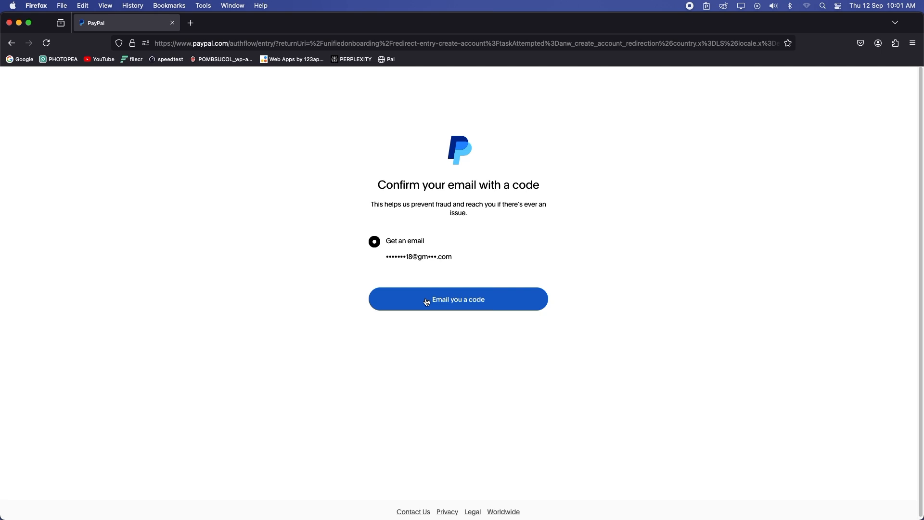
{"action": "left_click", "coordinate": [458, 298]}
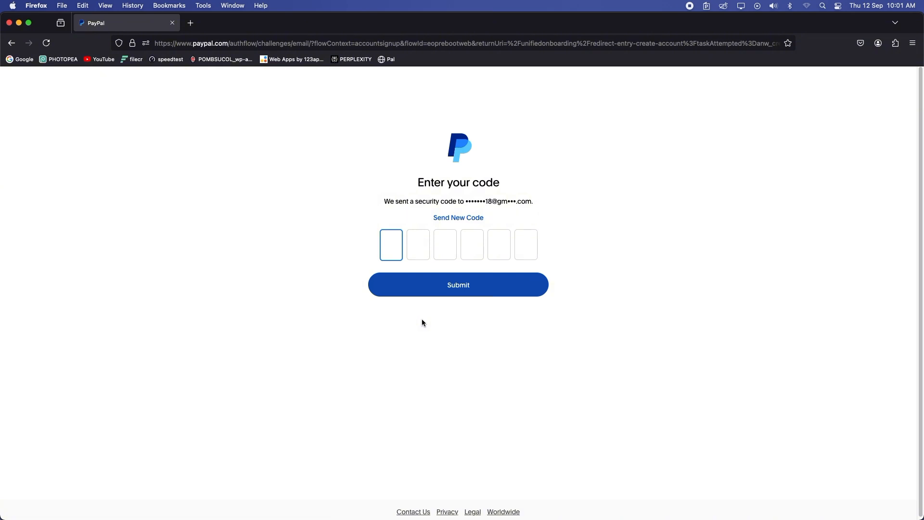
{"action": "left_click", "coordinate": [298, 23]}
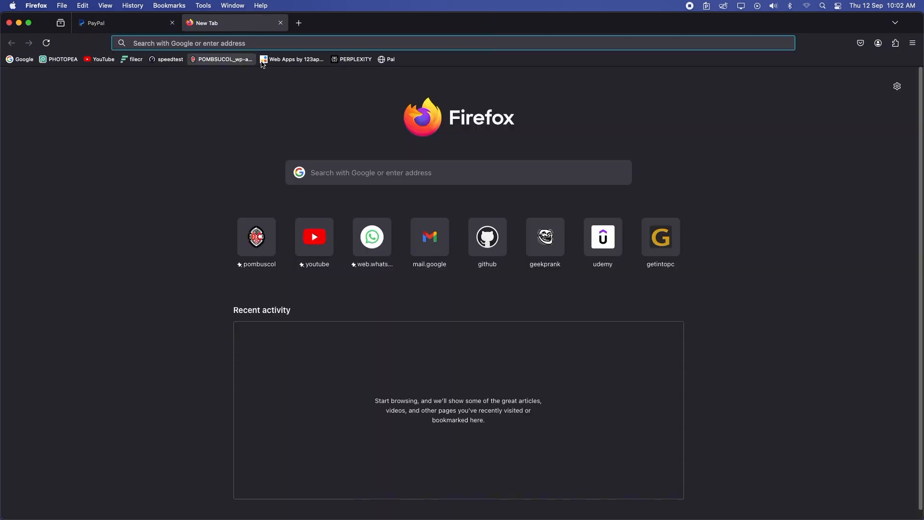
{"action": "mouse_move", "coordinate": [487, 98]}
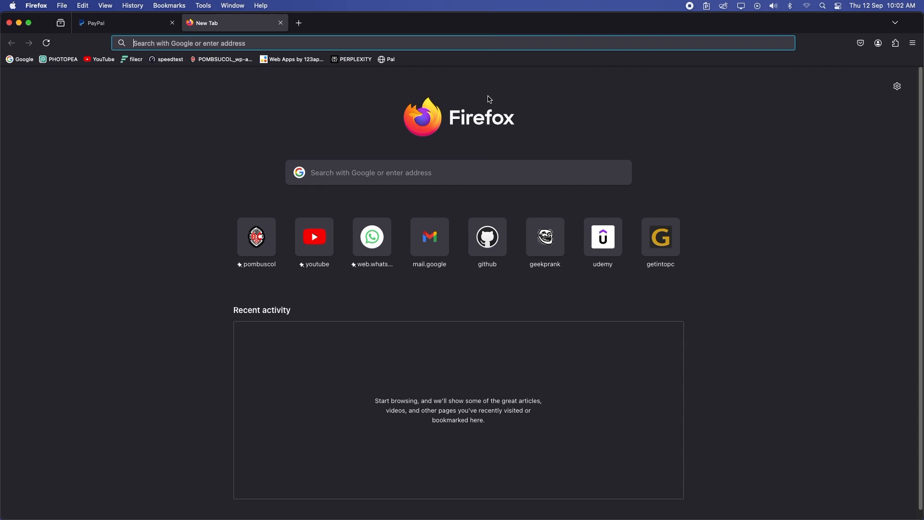
Search Google for 'random lesotho phone number' and open the Best Random Tools generator
{"action": "type", "text": "random les"}
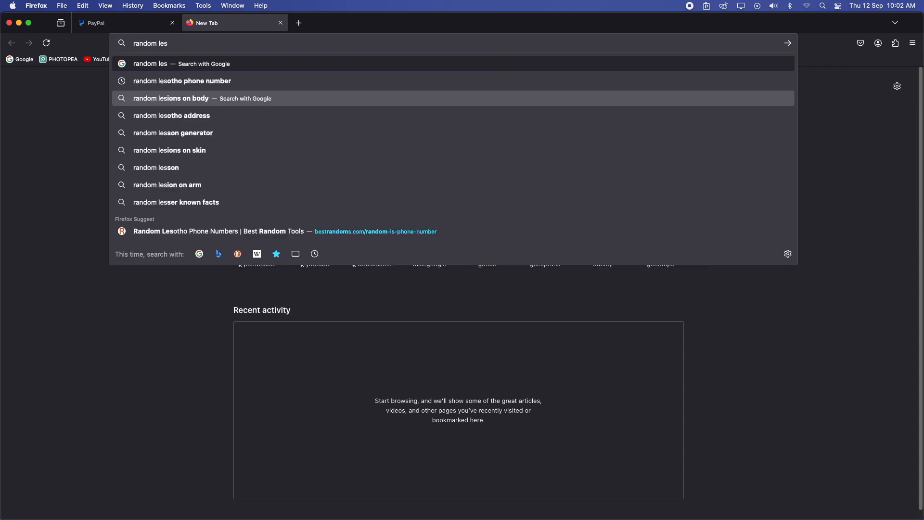
{"action": "left_click", "coordinate": [182, 81]}
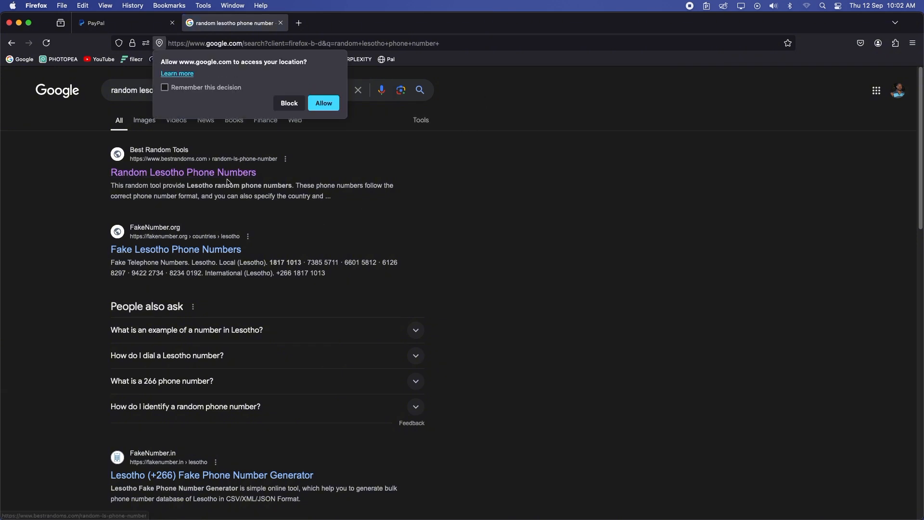
{"action": "left_click", "coordinate": [183, 172]}
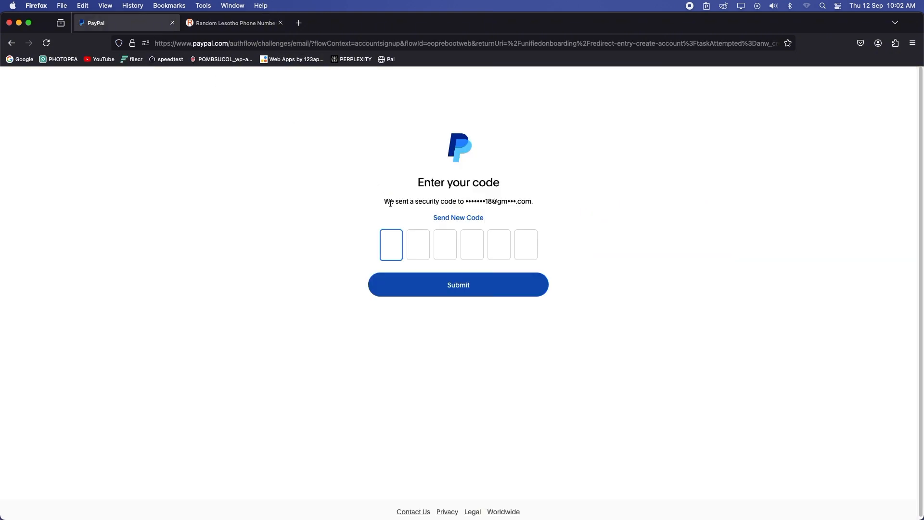
{"action": "mouse_move", "coordinate": [319, 234]}
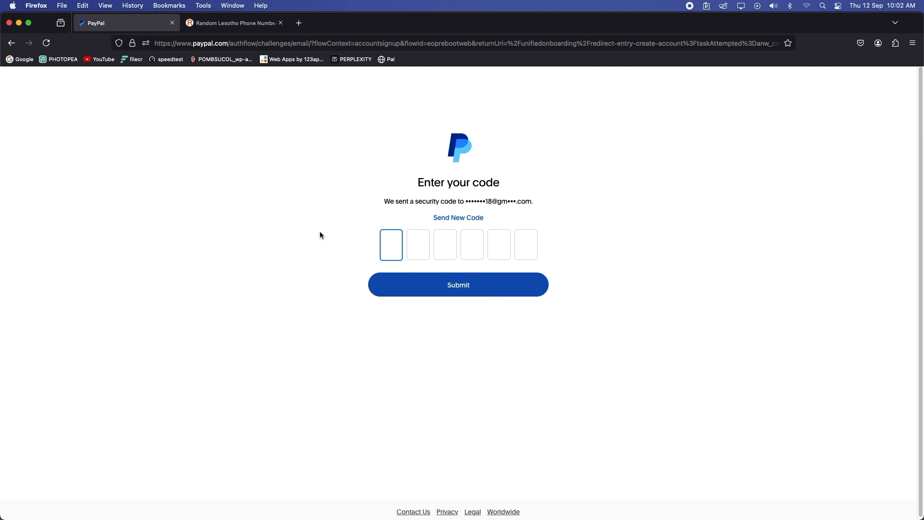
{"action": "mouse_move", "coordinate": [390, 244]}
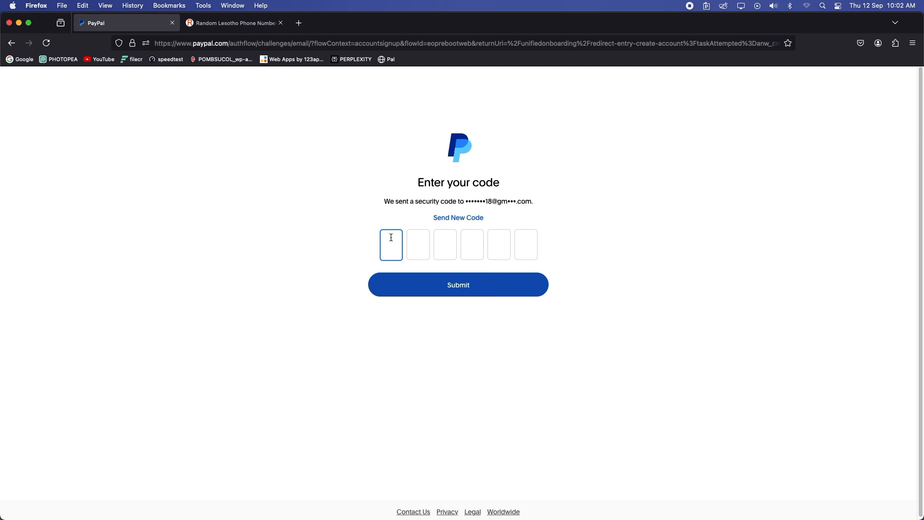
{"action": "type", "text": "90"}
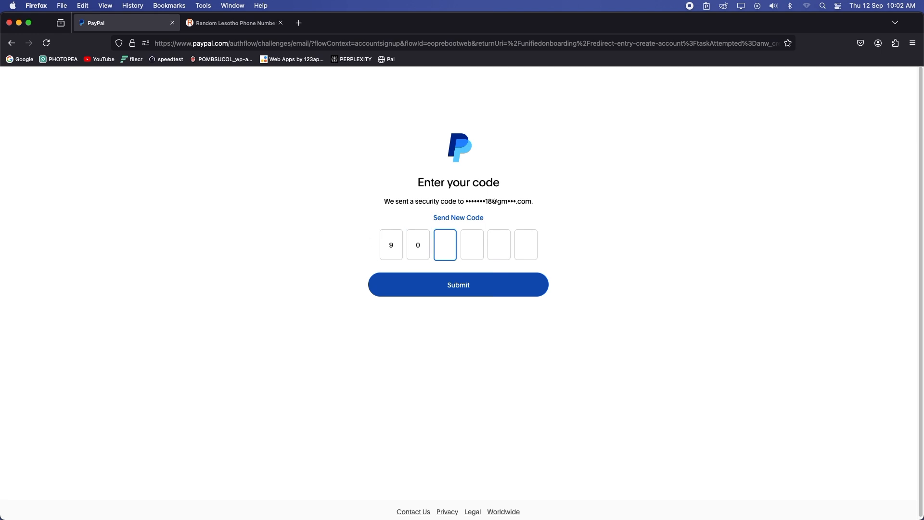
{"action": "type", "text": "5"}
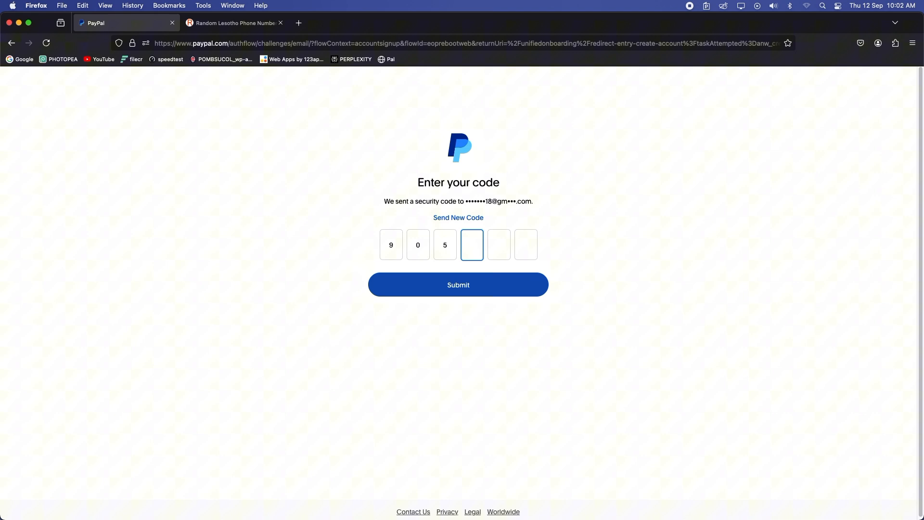
{"action": "type", "text": "471"}
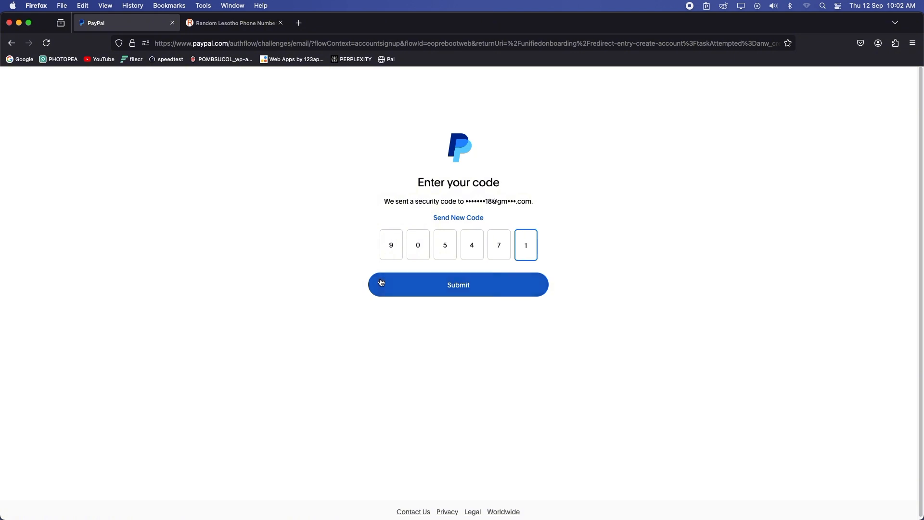
{"action": "left_click", "coordinate": [459, 285]}
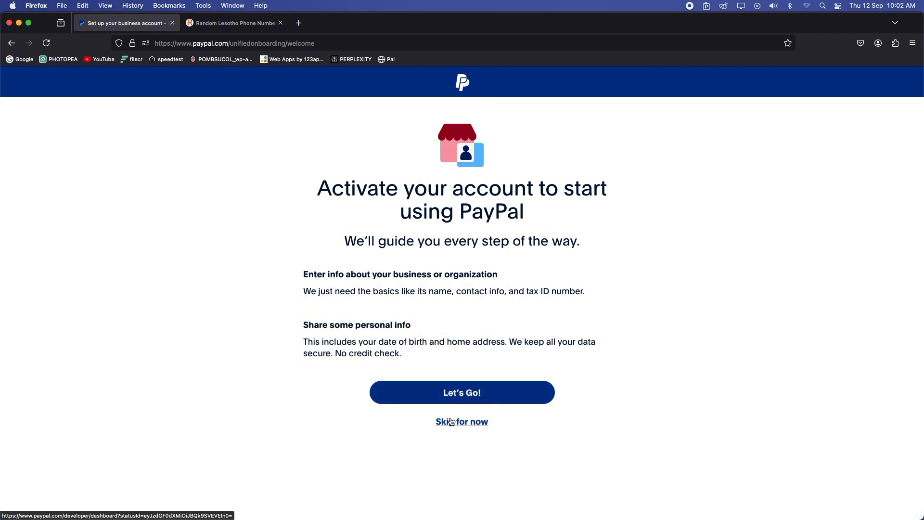
Skip account activation for now and reach the PayPal Developer homepage
{"action": "left_click", "coordinate": [461, 421]}
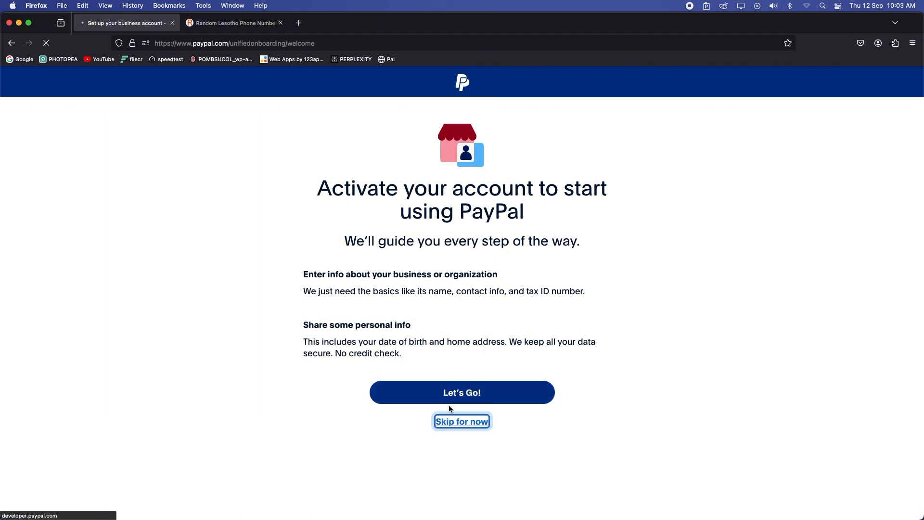
{"action": "left_click", "coordinate": [461, 421]}
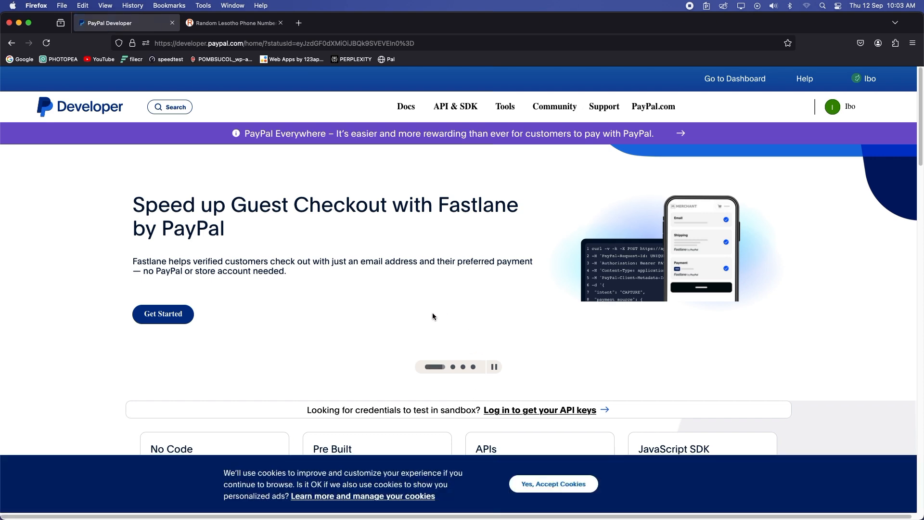
{"action": "scroll", "scroll_direction": "down", "scroll_amount": 3}
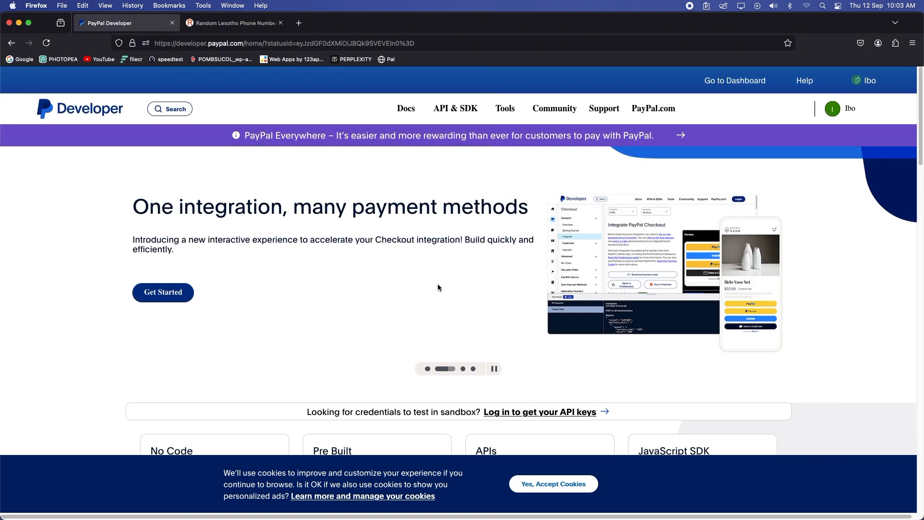
From the account options menu, open the PayPal Home dashboard with its activation checklist
{"action": "left_click", "coordinate": [831, 109]}
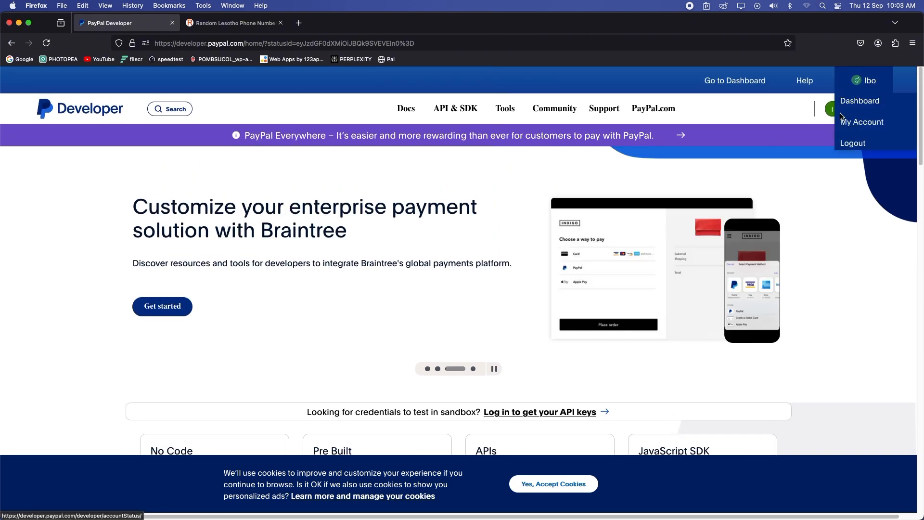
{"action": "left_click", "coordinate": [832, 109]}
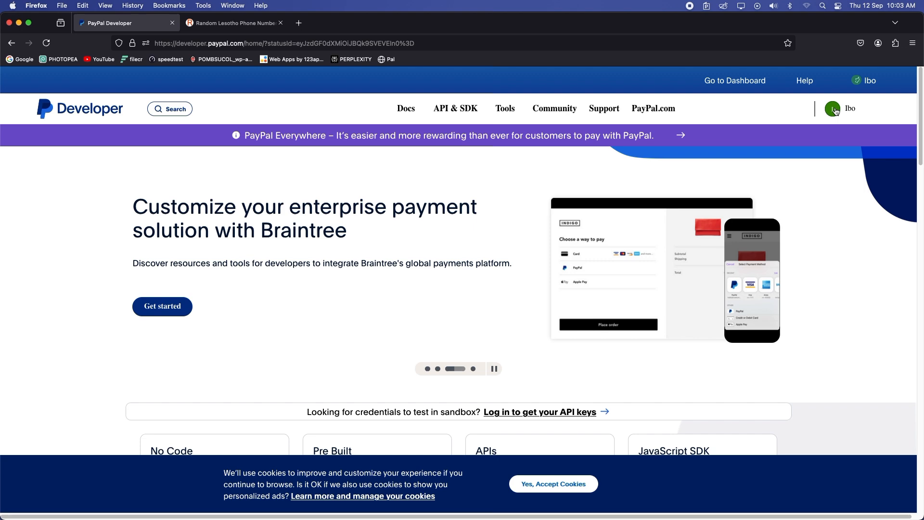
{"action": "left_click", "coordinate": [849, 109]}
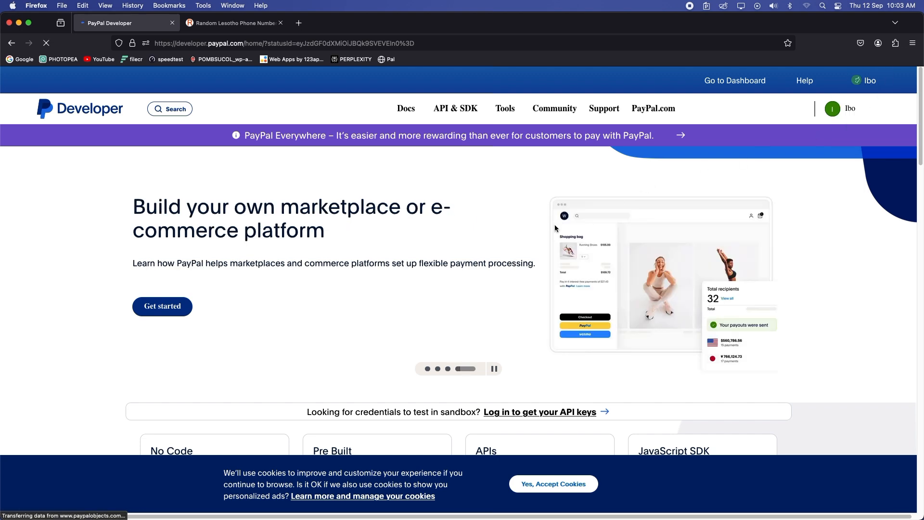
{"action": "scroll", "scroll_direction": "down", "scroll_amount": 3}
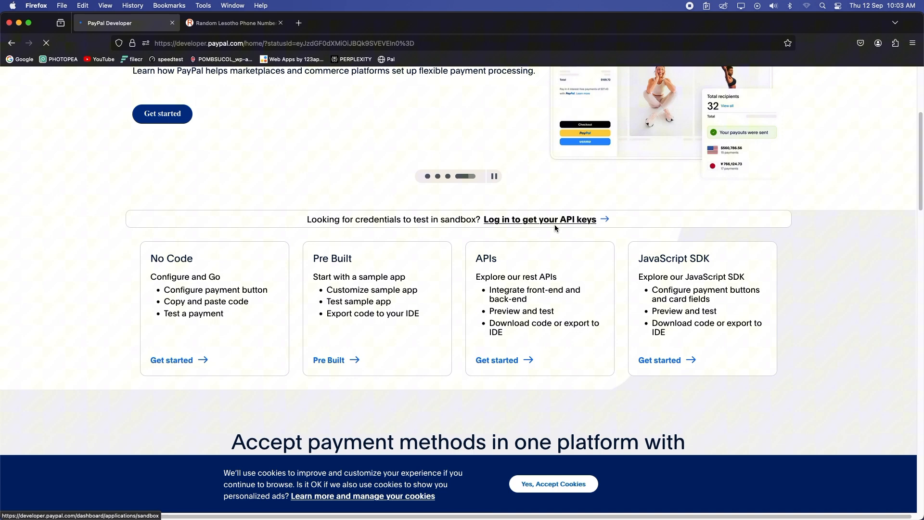
{"action": "left_click", "coordinate": [539, 219]}
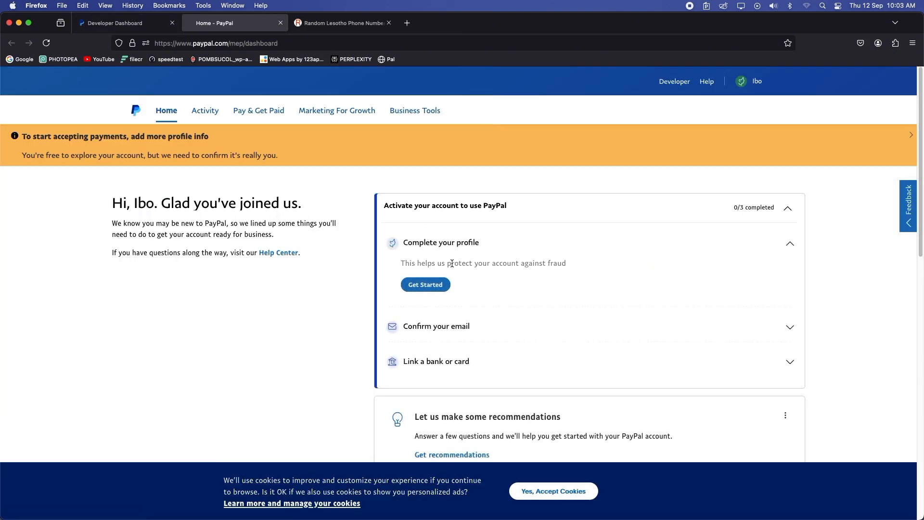
Start completing the profile and continue past the setup introduction
{"action": "left_click", "coordinate": [424, 284]}
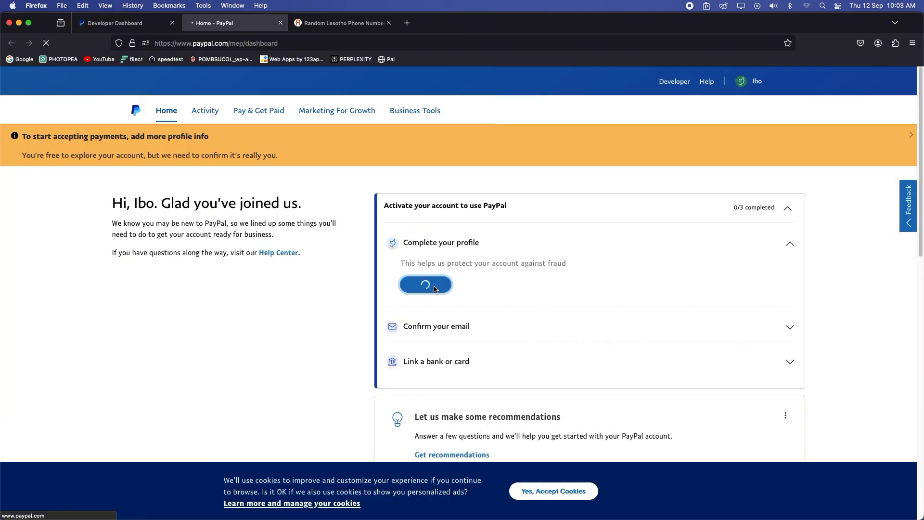
{"action": "left_click", "coordinate": [425, 285]}
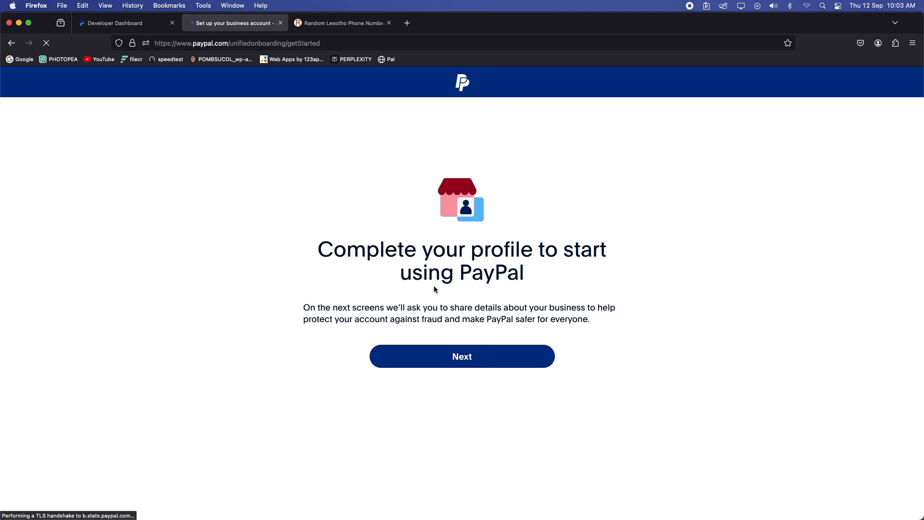
{"action": "left_click", "coordinate": [461, 356]}
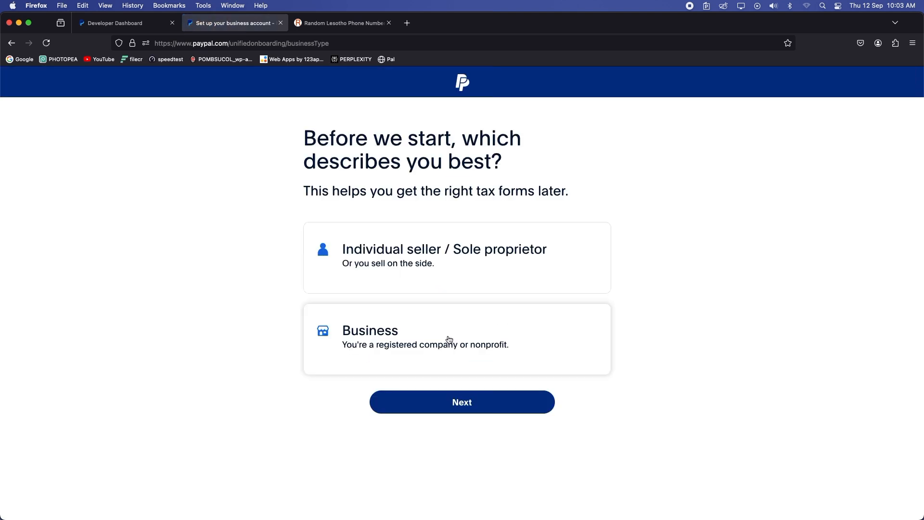
{"action": "mouse_move", "coordinate": [273, 345]}
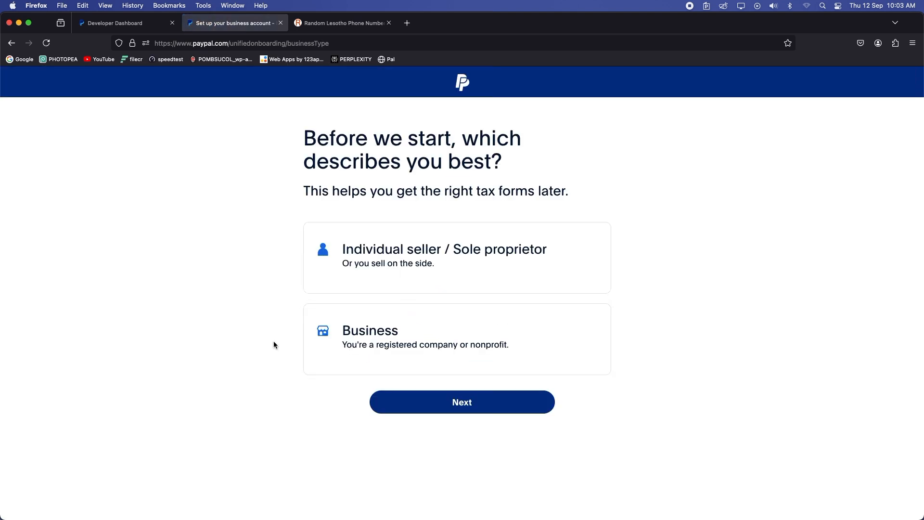
Choose Individual seller / Sole proprietor with Individual as business type and continue
{"action": "left_click", "coordinate": [456, 338]}
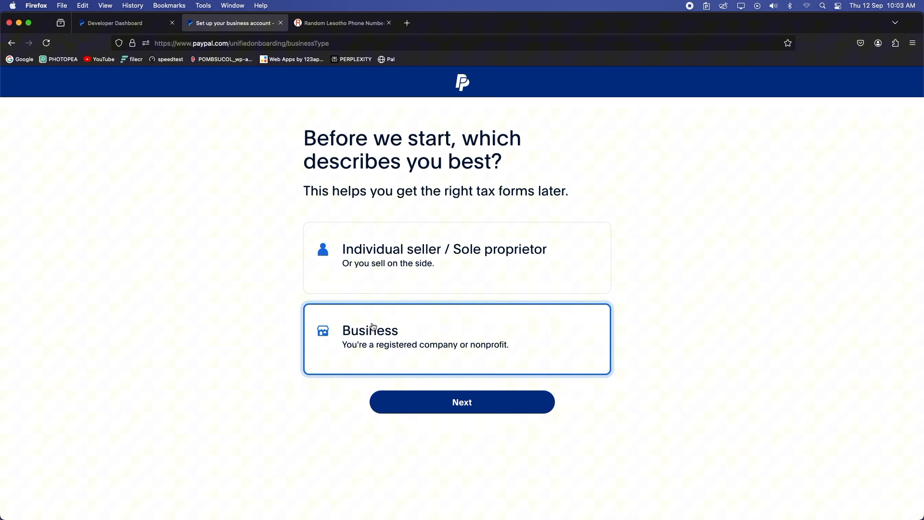
{"action": "left_click", "coordinate": [457, 258]}
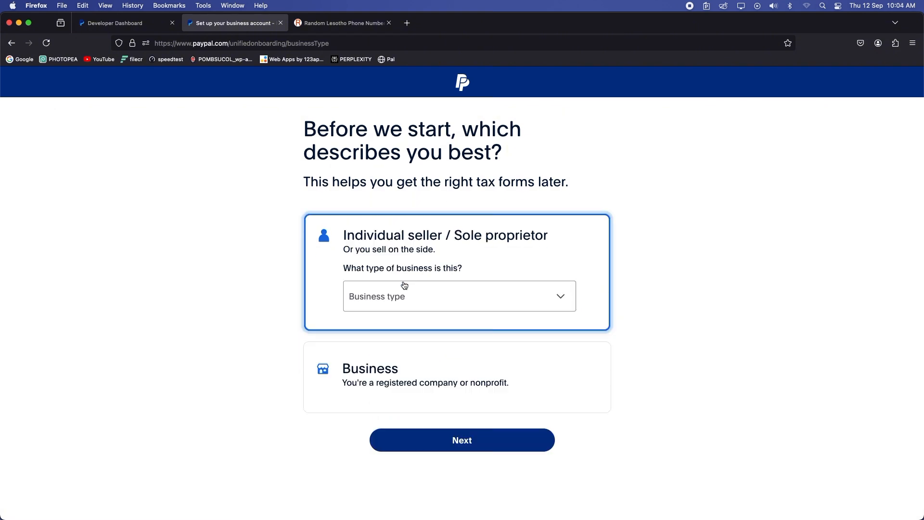
{"action": "left_click", "coordinate": [458, 295]}
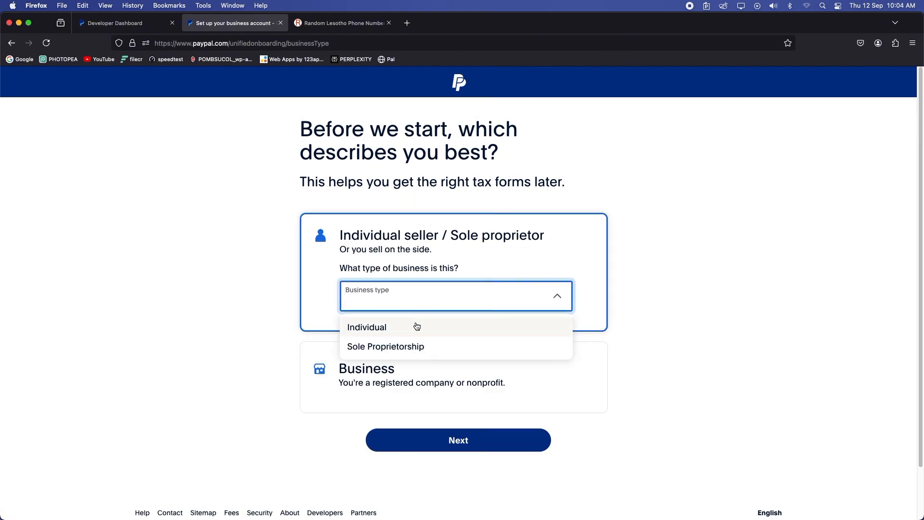
{"action": "left_click", "coordinate": [367, 327]}
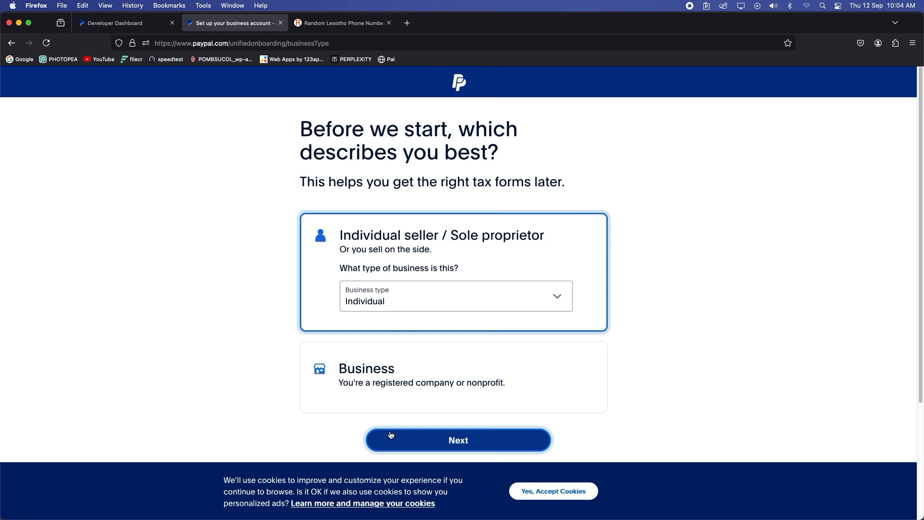
{"action": "left_click", "coordinate": [458, 439]}
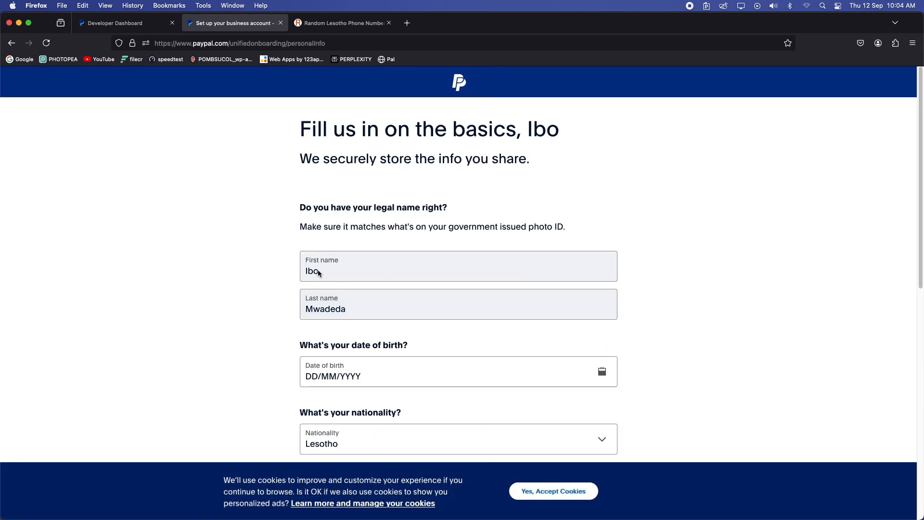
{"action": "scroll", "scroll_direction": "down", "scroll_amount": 3}
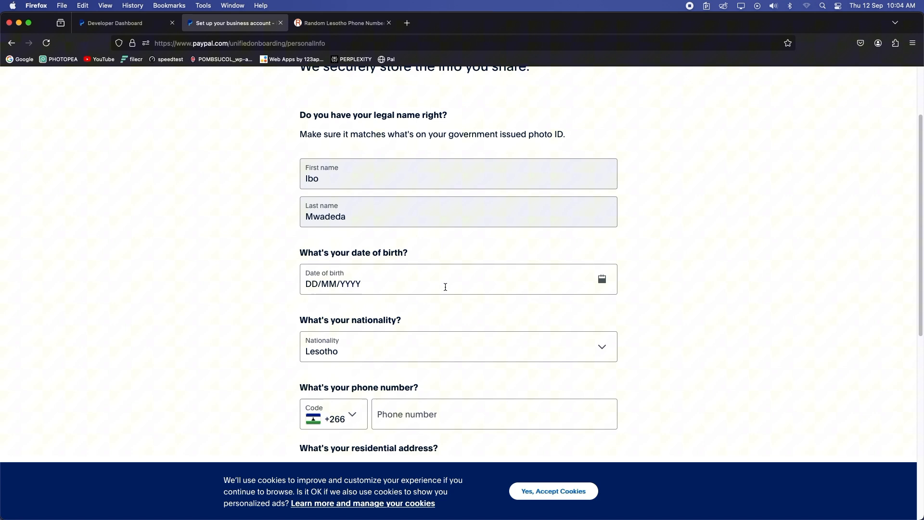
{"action": "left_click", "coordinate": [458, 279]}
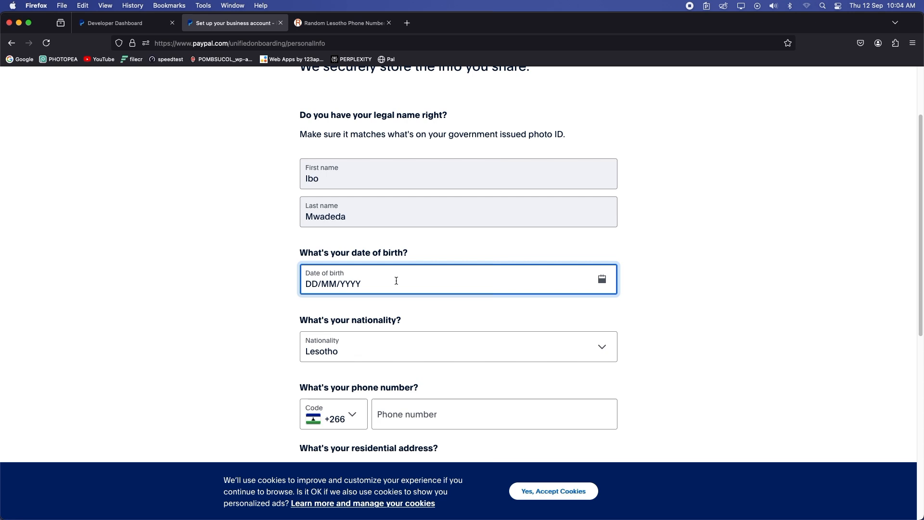
{"action": "type", "text": "29/MM/YYYY"}
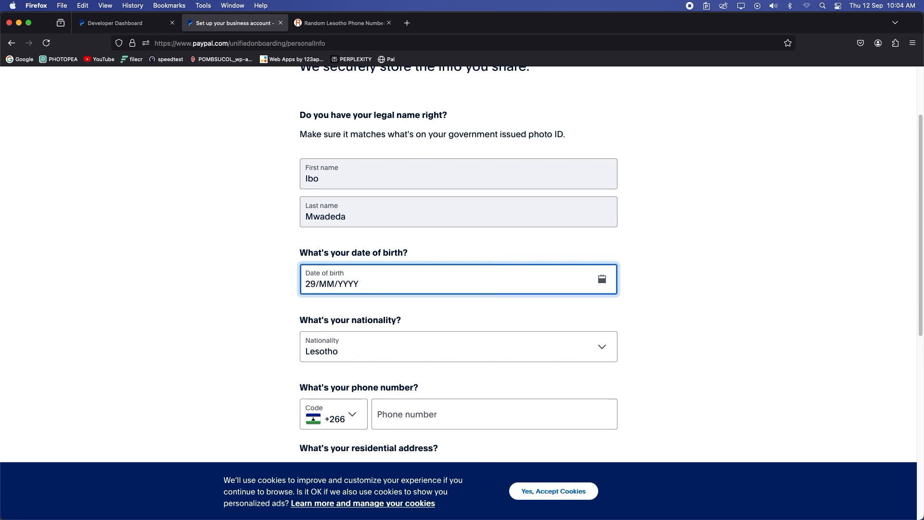
{"action": "type", "text": "02"}
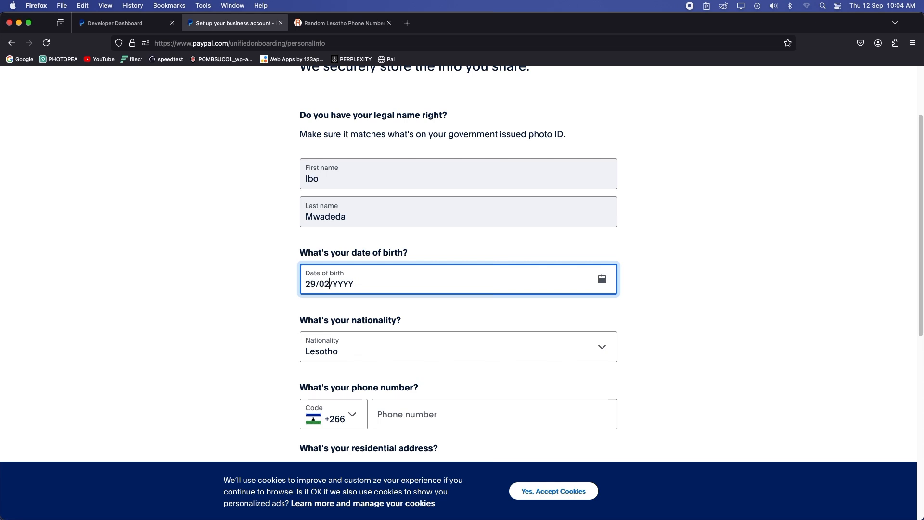
{"action": "type", "text": "1"}
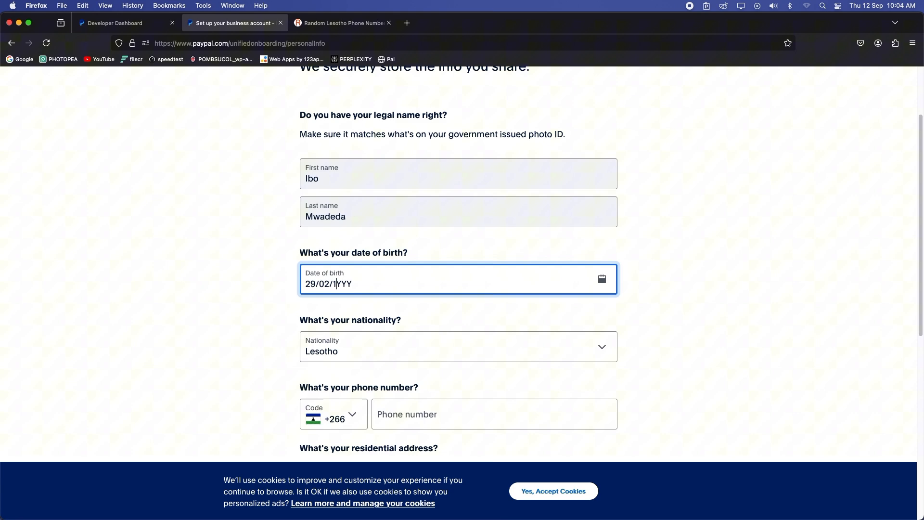
{"action": "type", "text": "992"}
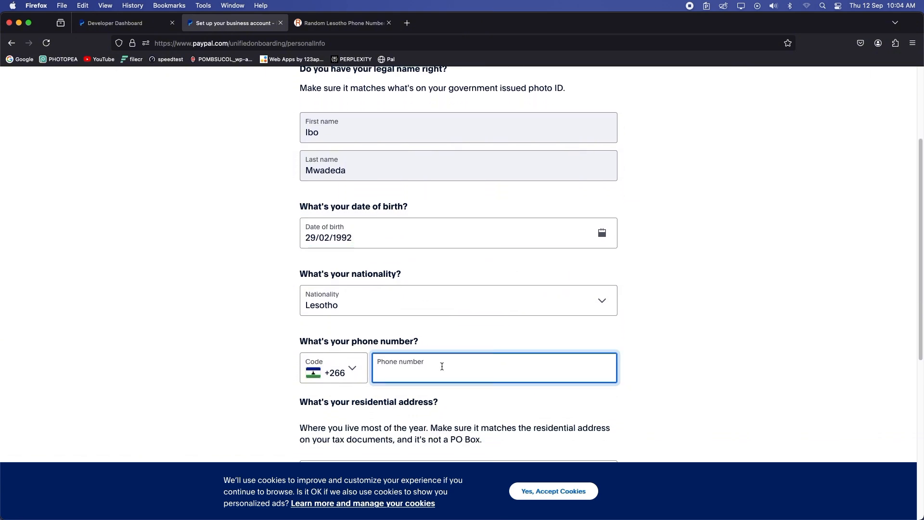
{"action": "type", "text": "2662 2360"}
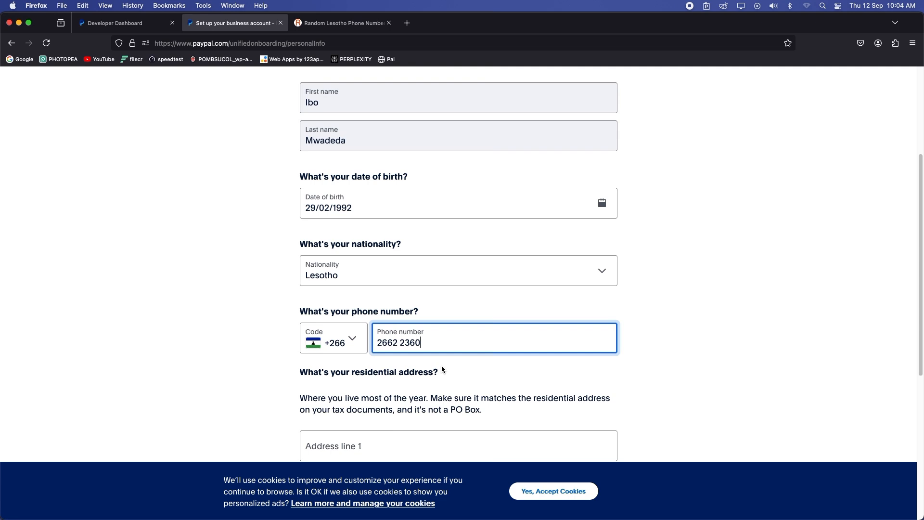
{"action": "double_click", "coordinate": [386, 342]}
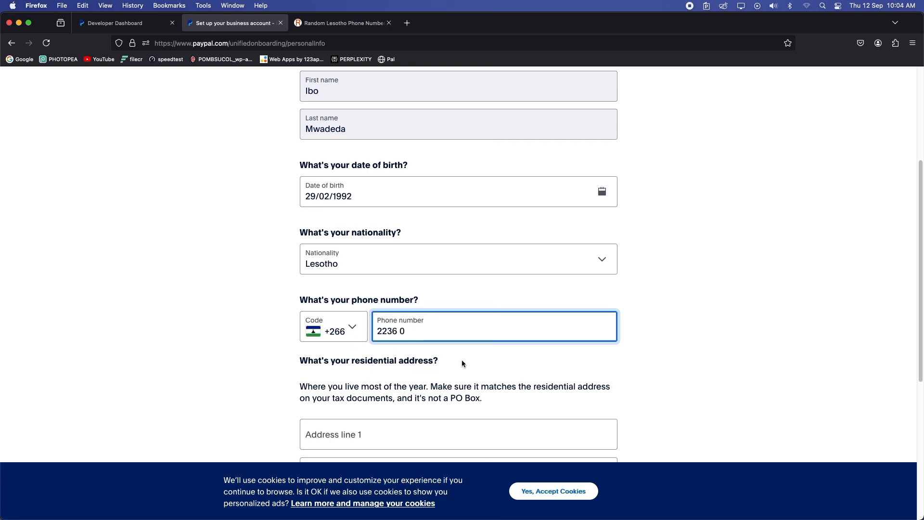
{"action": "scroll", "scroll_direction": "down", "scroll_amount": 3}
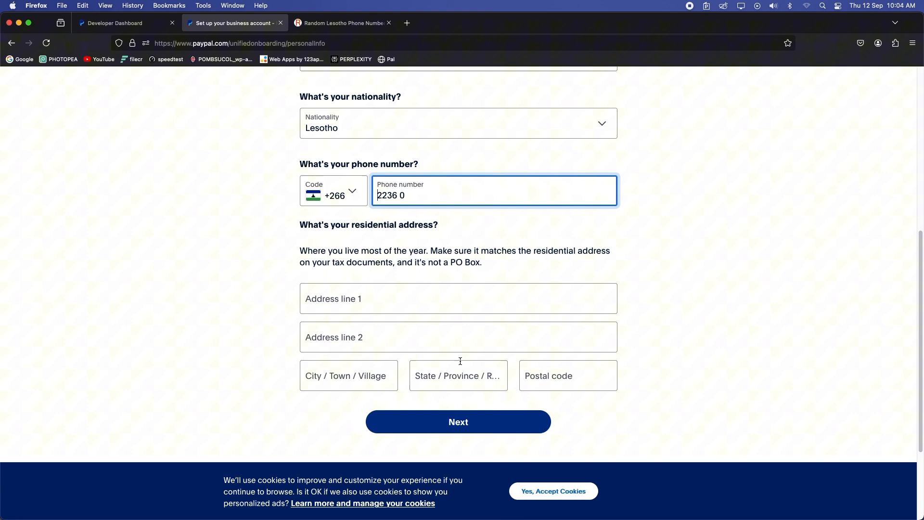
{"action": "left_click", "coordinate": [458, 422]}
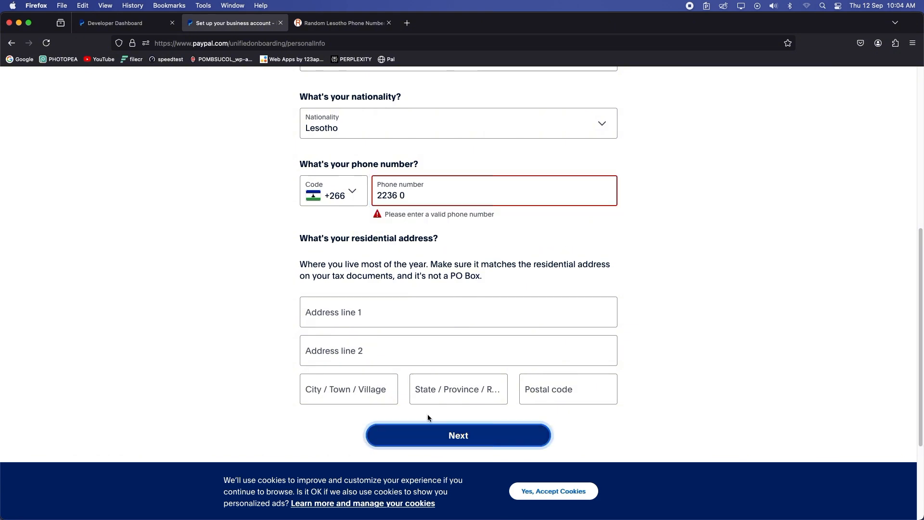
{"action": "left_click", "coordinate": [342, 23]}
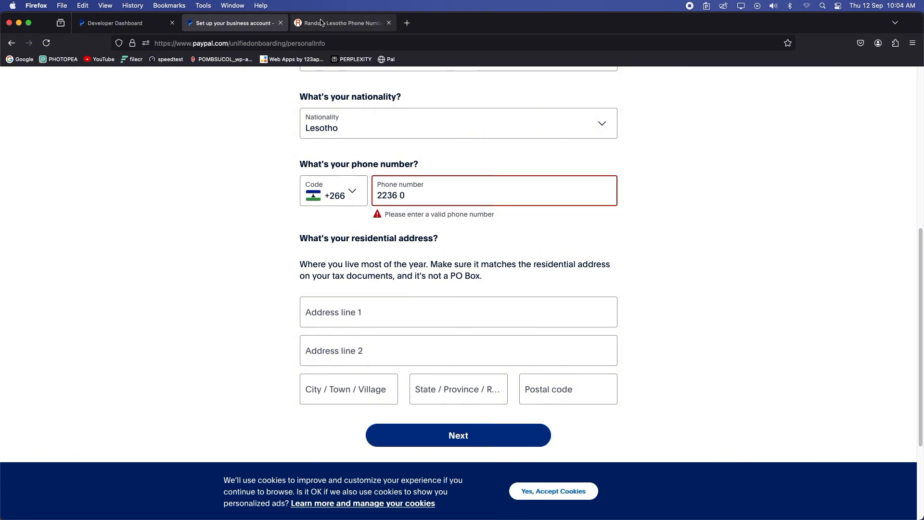
{"action": "left_click", "coordinate": [342, 23]}
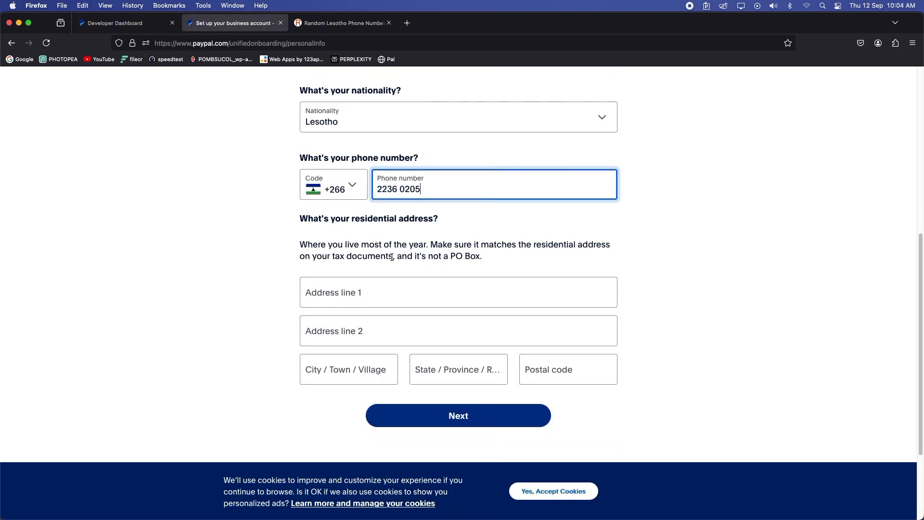
{"action": "left_click", "coordinate": [458, 291]}
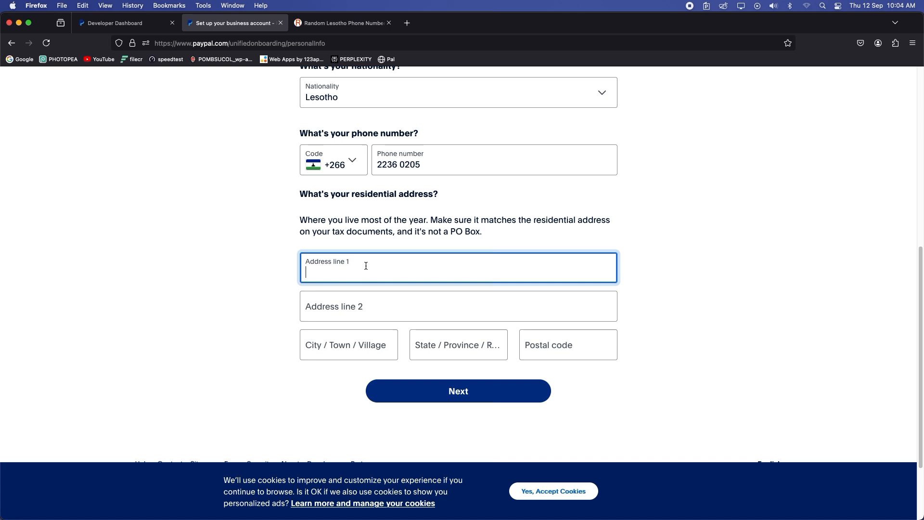
{"action": "type", "text": "Derekone"}
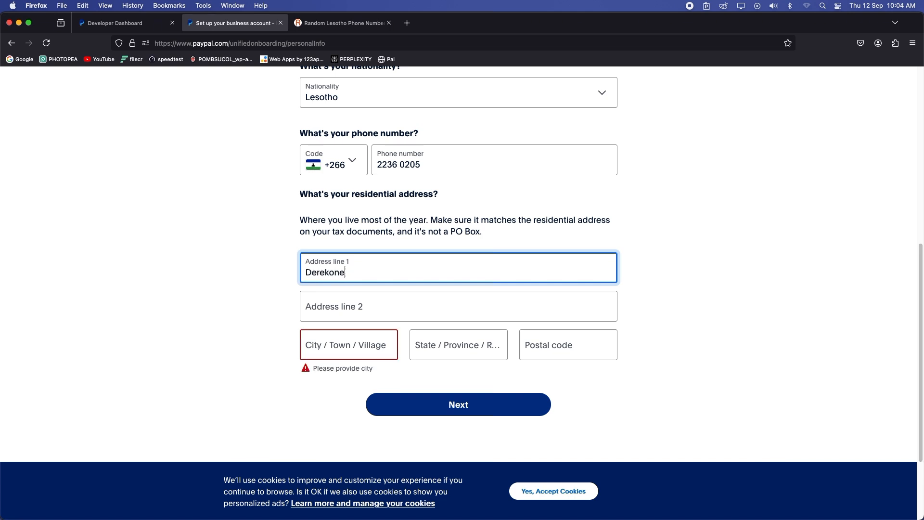
{"action": "type", "text": ", Gere"}
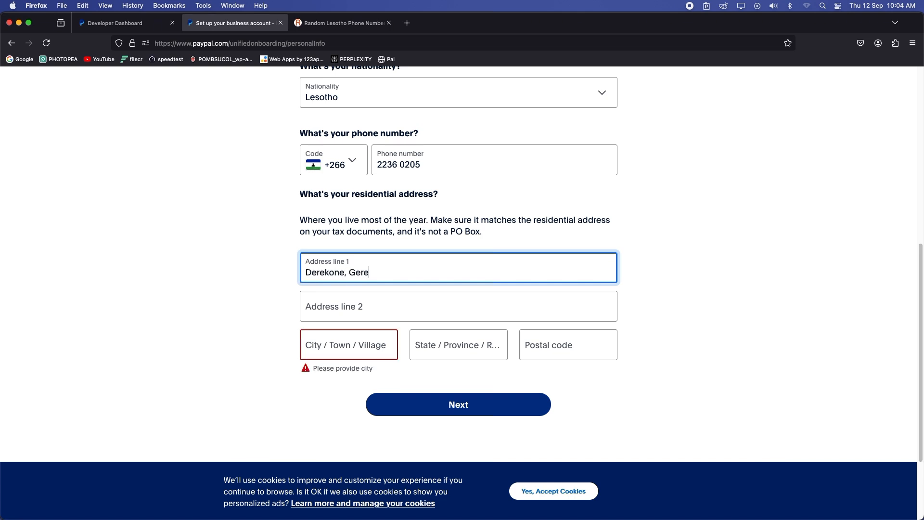
{"action": "type", "text": "ka, Port Mores"}
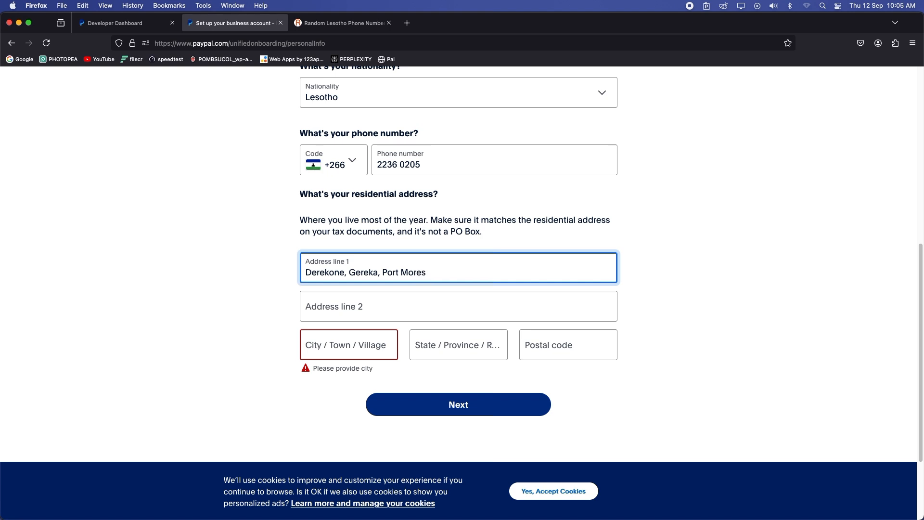
{"action": "type", "text": "by P"}
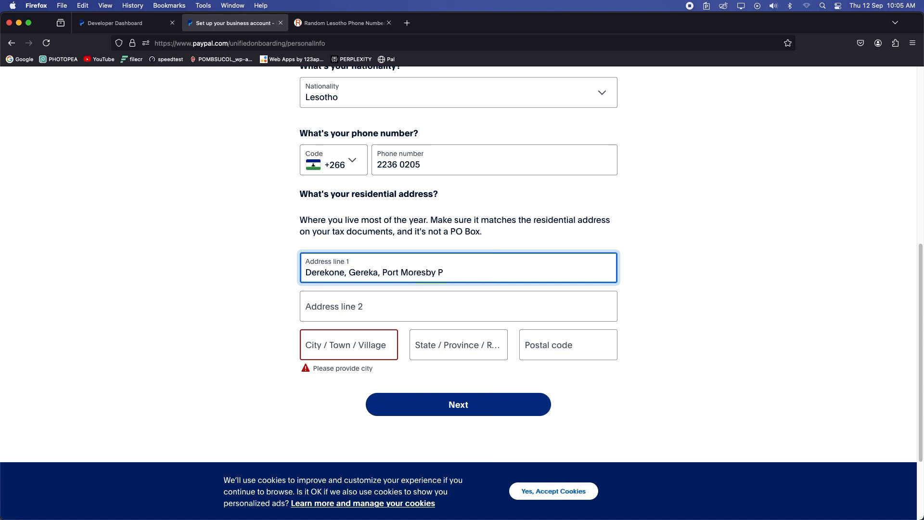
{"action": "key", "text": "Backspace"}
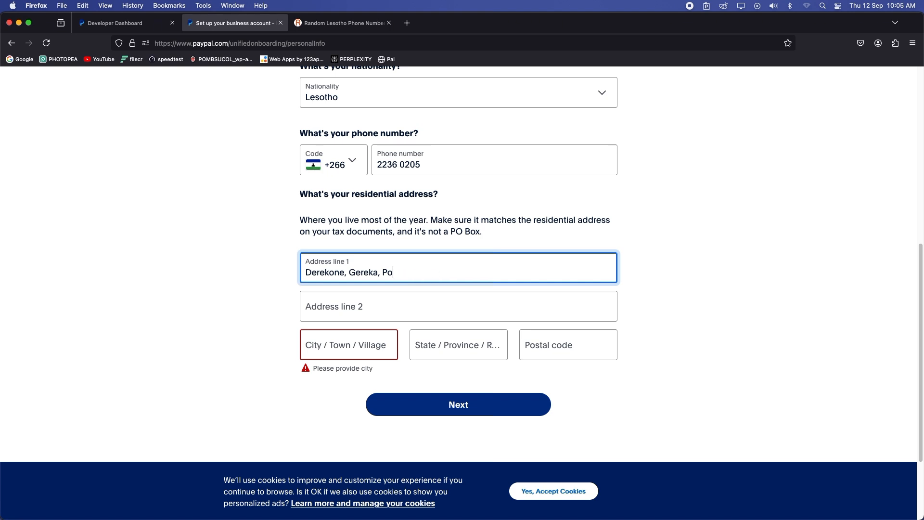
{"action": "key", "text": "Backspace"}
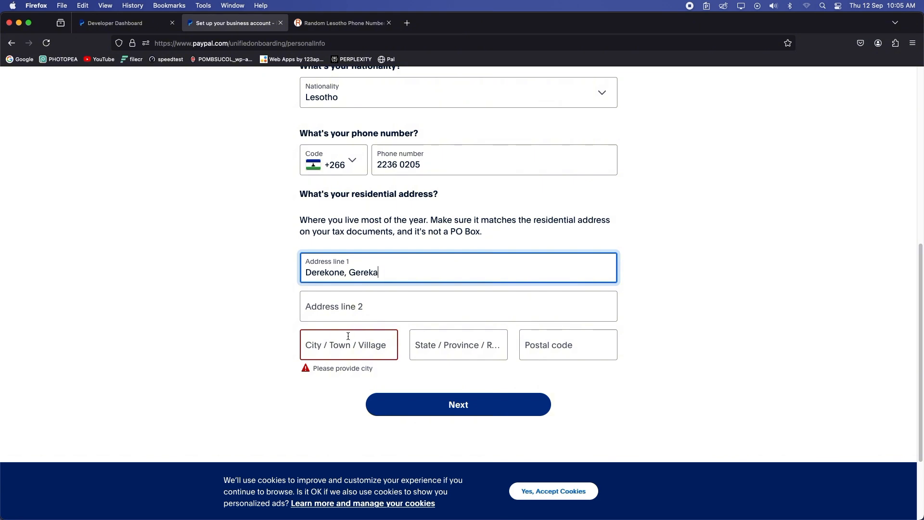
Fill city Port Moresby, region National Capital District and postal code 121, then submit
{"action": "left_click", "coordinate": [348, 345]}
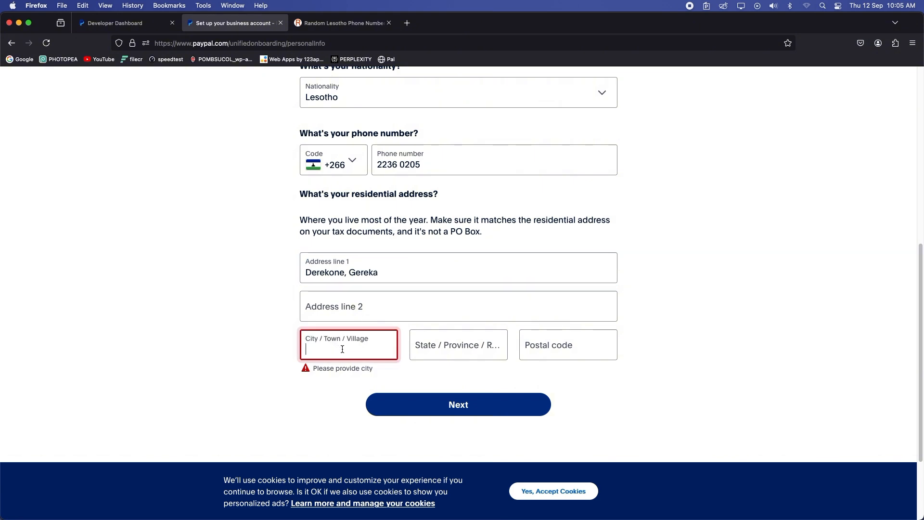
{"action": "type", "text": "Port Mo"}
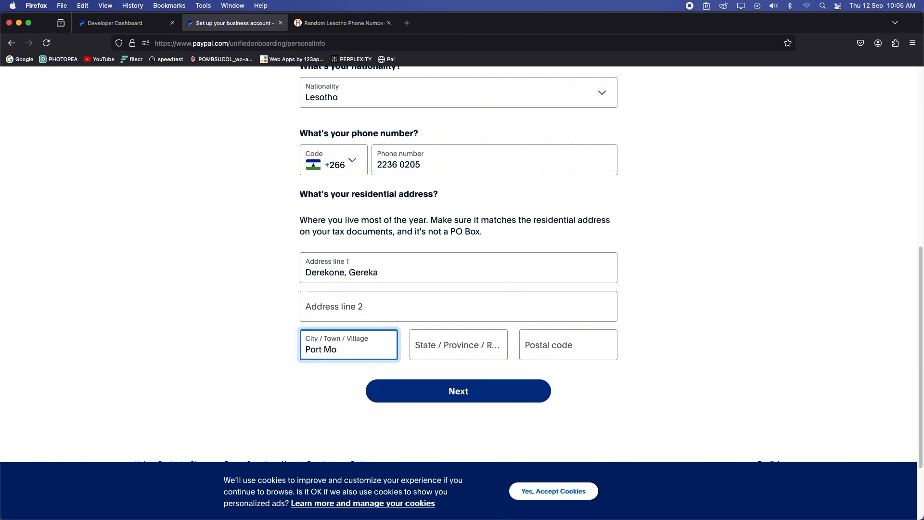
{"action": "left_click", "coordinate": [458, 345]}
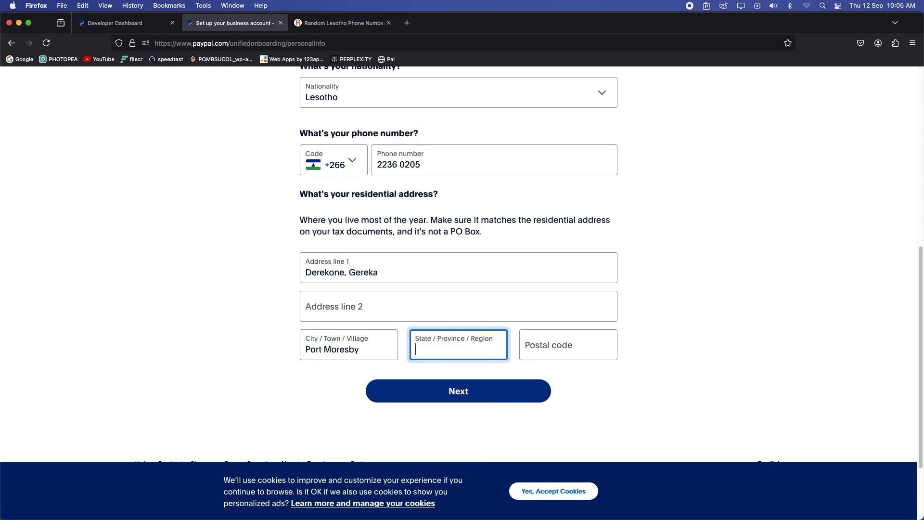
{"action": "type", "text": "N"}
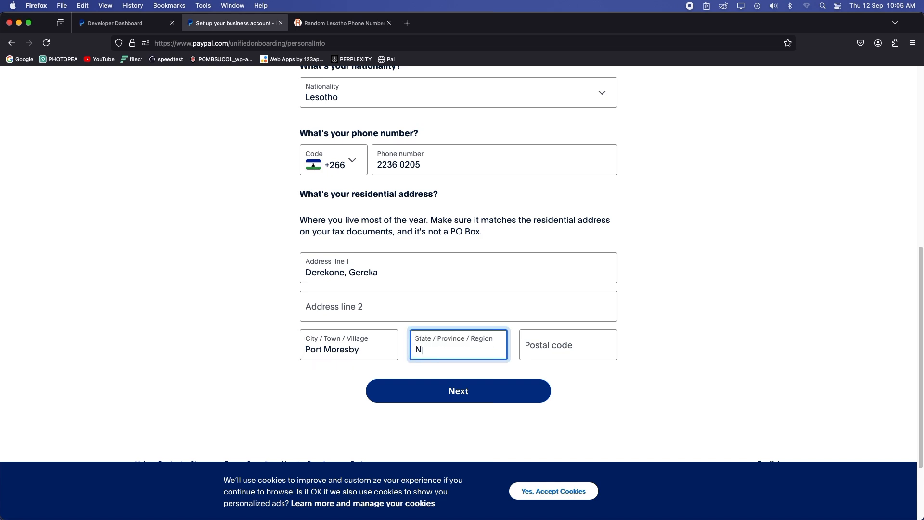
{"action": "type", "text": "ational Capital District"}
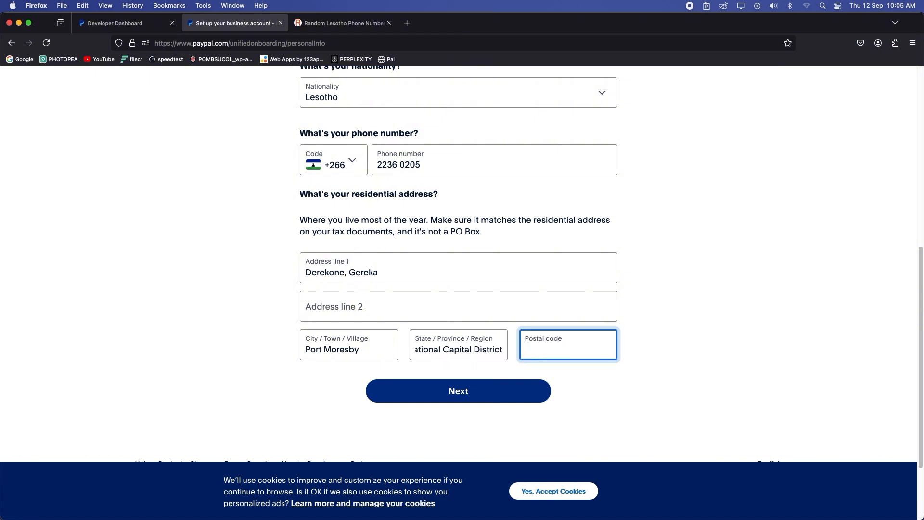
{"action": "left_click", "coordinate": [458, 390]}
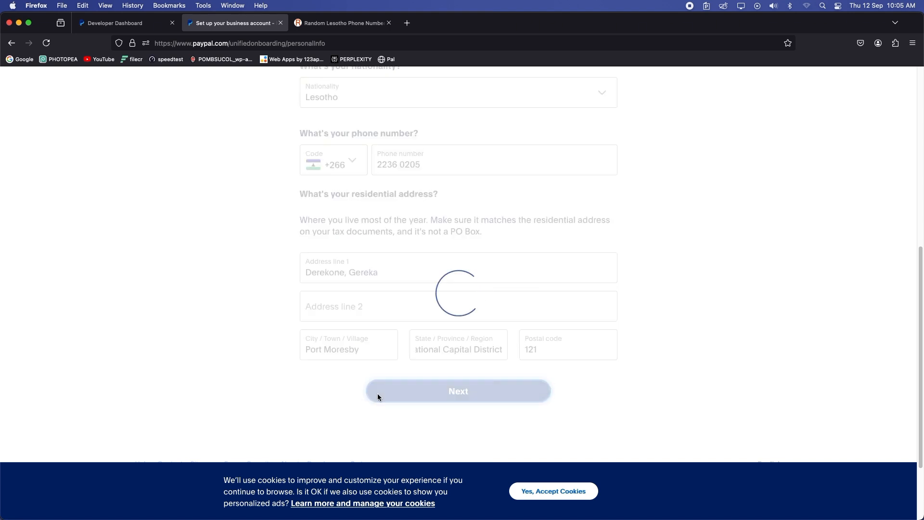
Tick 'Just use your full legal name for now' and 'Use your residential address' on the business info form
{"action": "left_click", "coordinate": [458, 391]}
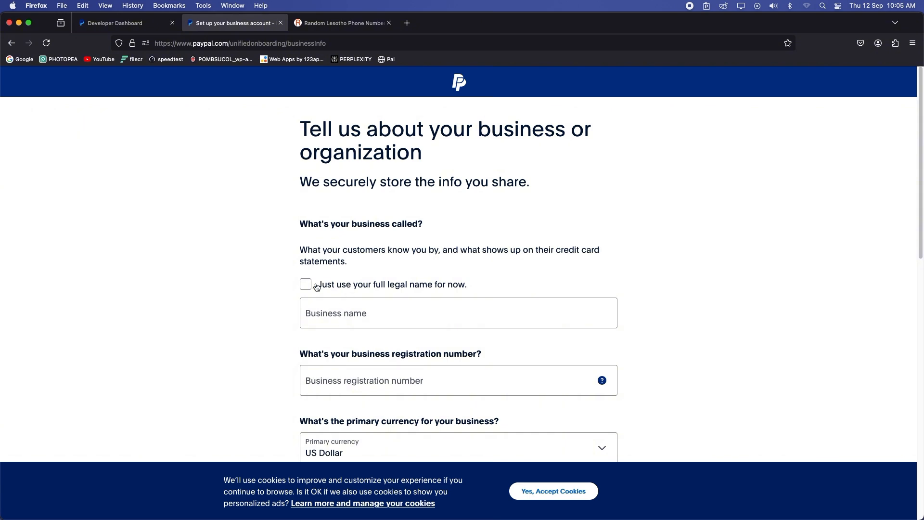
{"action": "left_click", "coordinate": [305, 284]}
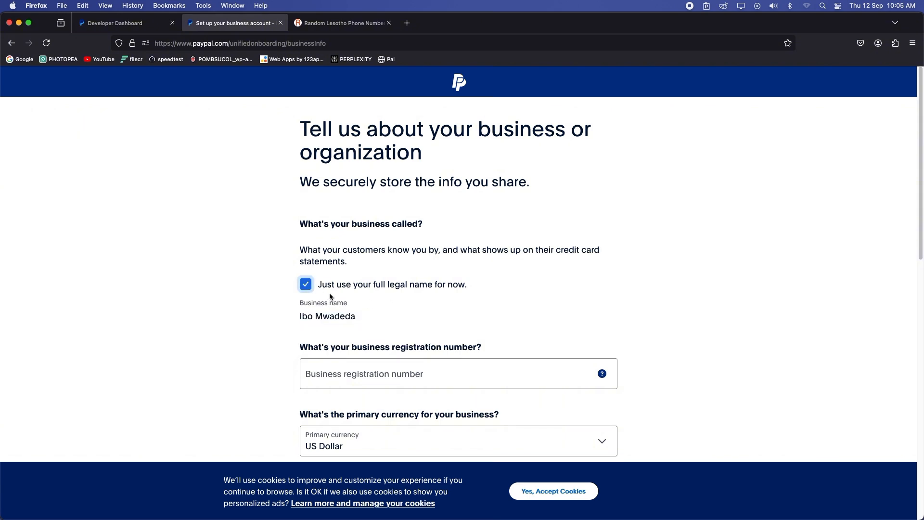
{"action": "scroll", "scroll_direction": "down", "scroll_amount": 3}
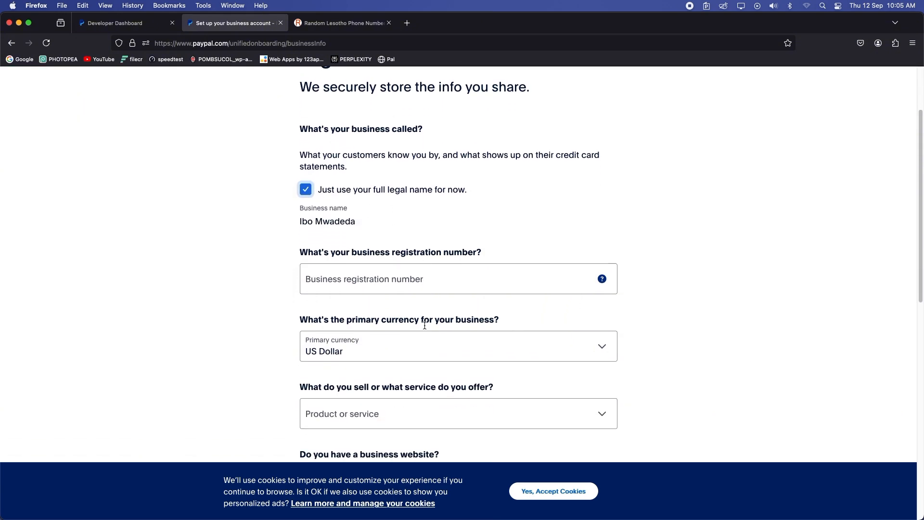
{"action": "scroll", "scroll_direction": "down", "scroll_amount": 3}
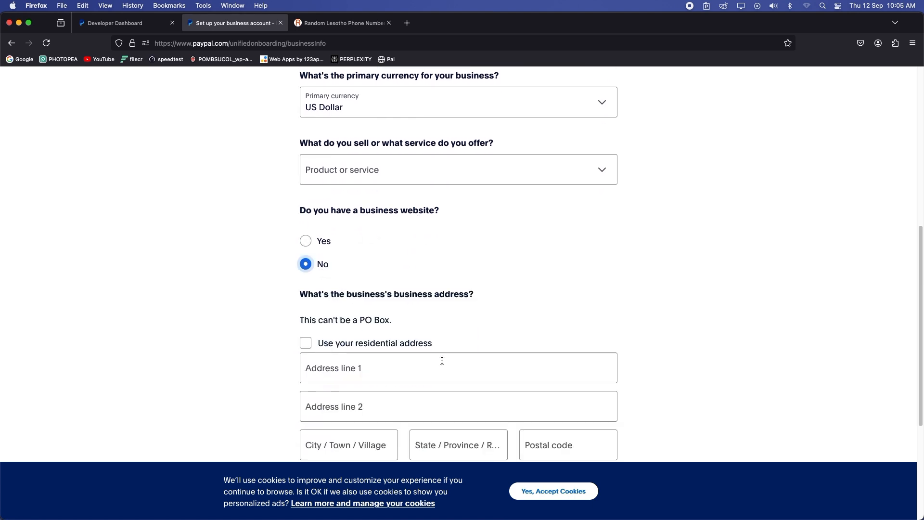
{"action": "scroll", "scroll_direction": "down", "scroll_amount": 3}
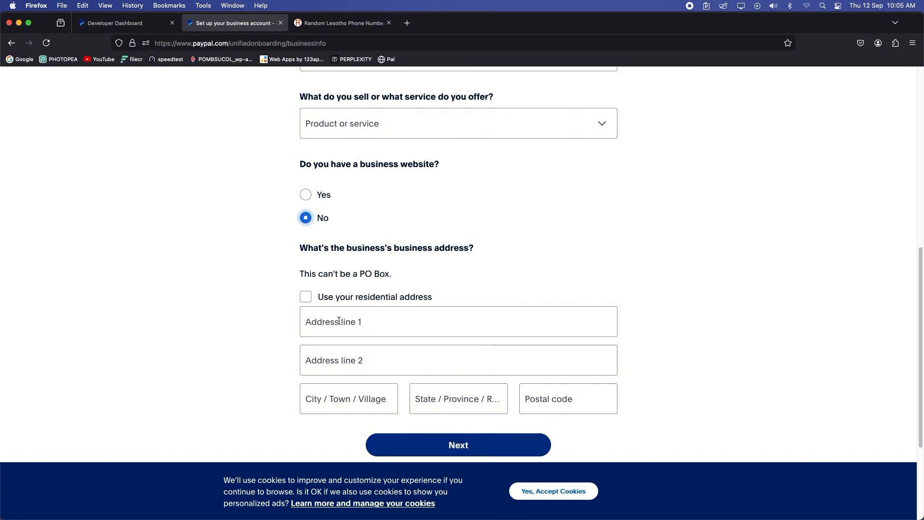
{"action": "left_click", "coordinate": [305, 296]}
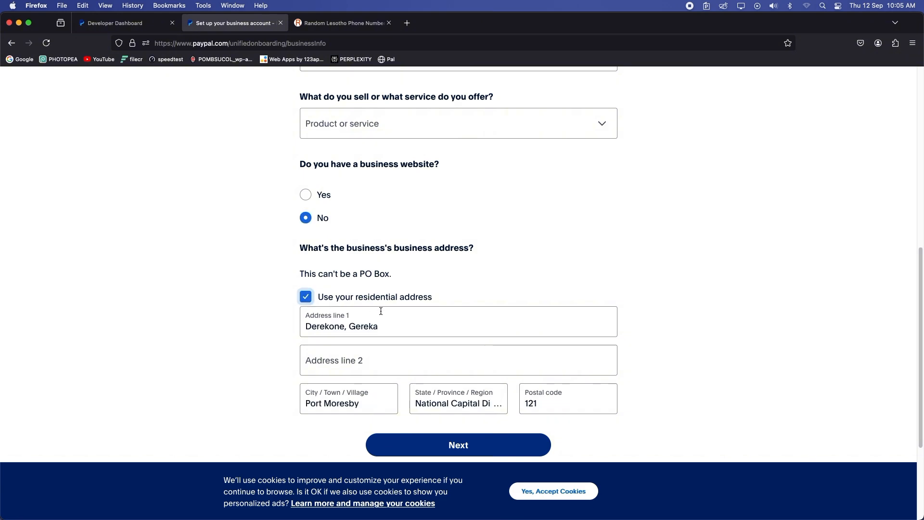
{"action": "scroll", "scroll_direction": "up", "scroll_amount": 3}
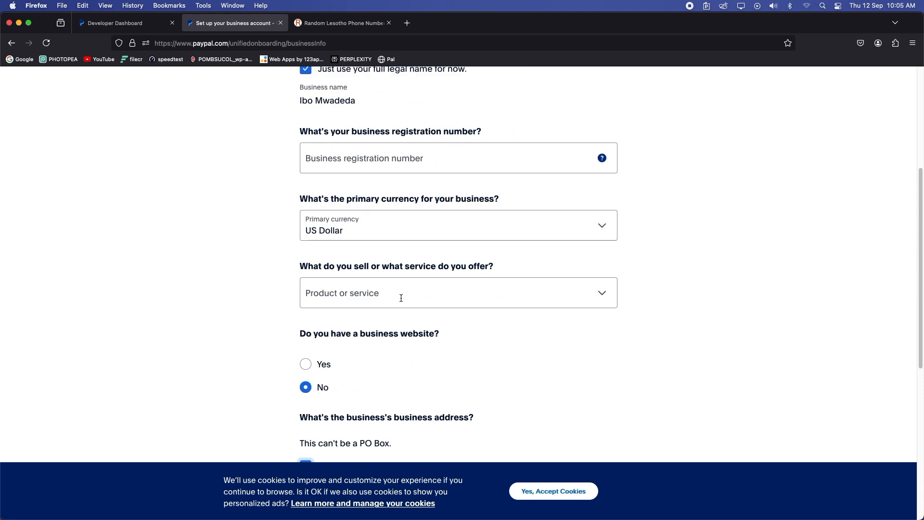
Choose Children's and Infants' Wear Stores as the product or service the business sells
{"action": "left_click", "coordinate": [458, 292]}
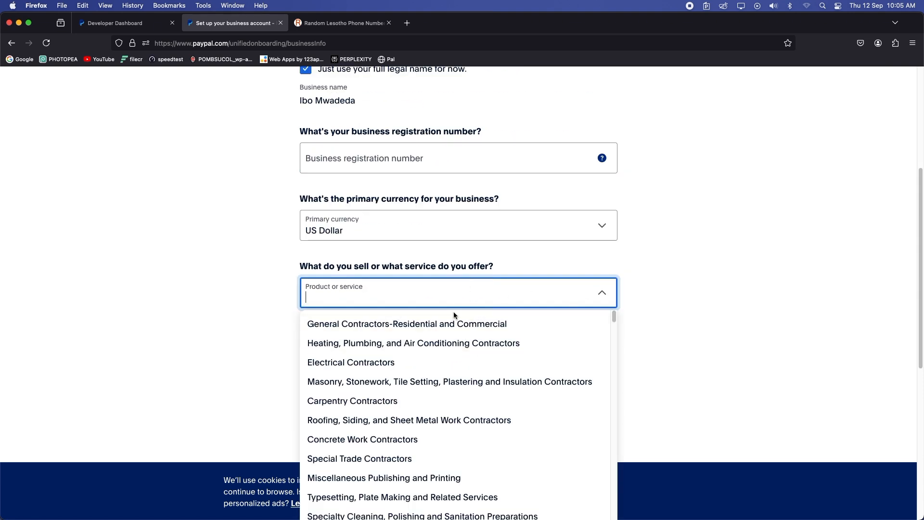
{"action": "scroll", "scroll_direction": "down", "scroll_amount": 3}
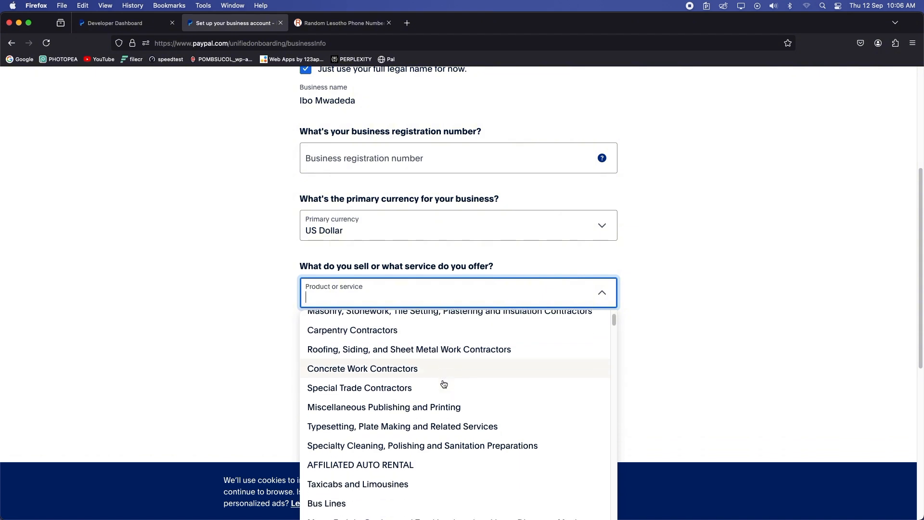
{"action": "scroll", "scroll_direction": "down", "scroll_amount": 3}
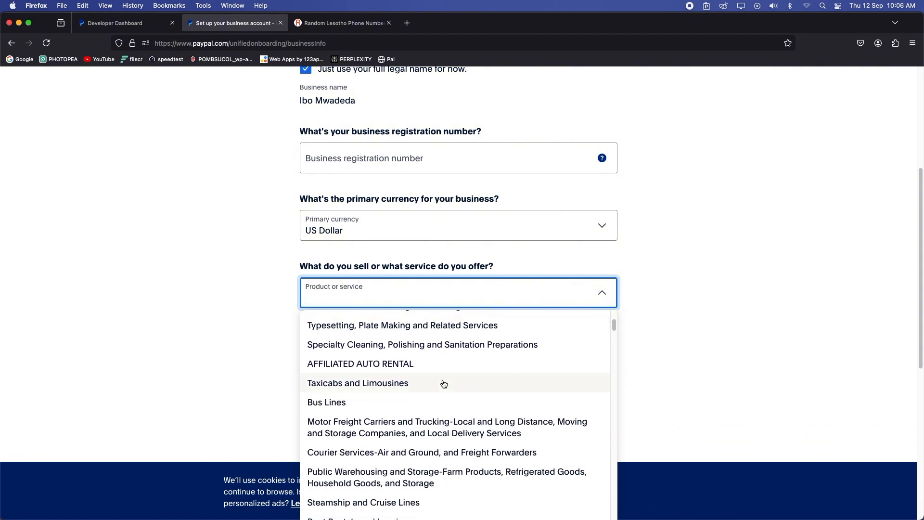
{"action": "scroll", "scroll_direction": "down", "scroll_amount": 3}
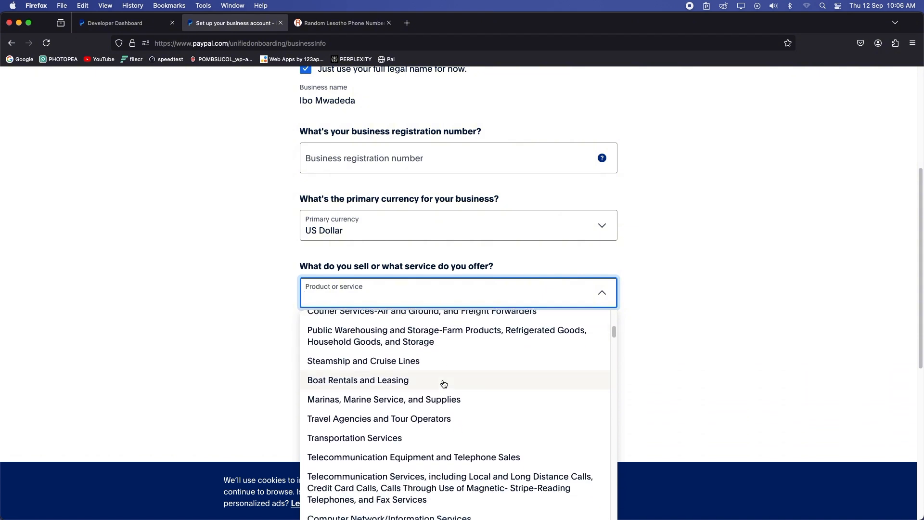
{"action": "scroll", "scroll_direction": "down", "scroll_amount": 3}
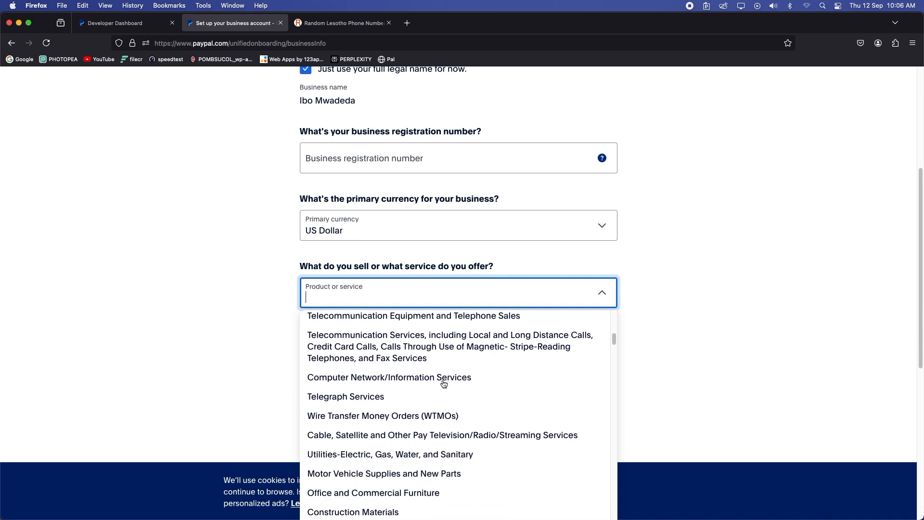
{"action": "scroll", "scroll_direction": "down", "scroll_amount": 3}
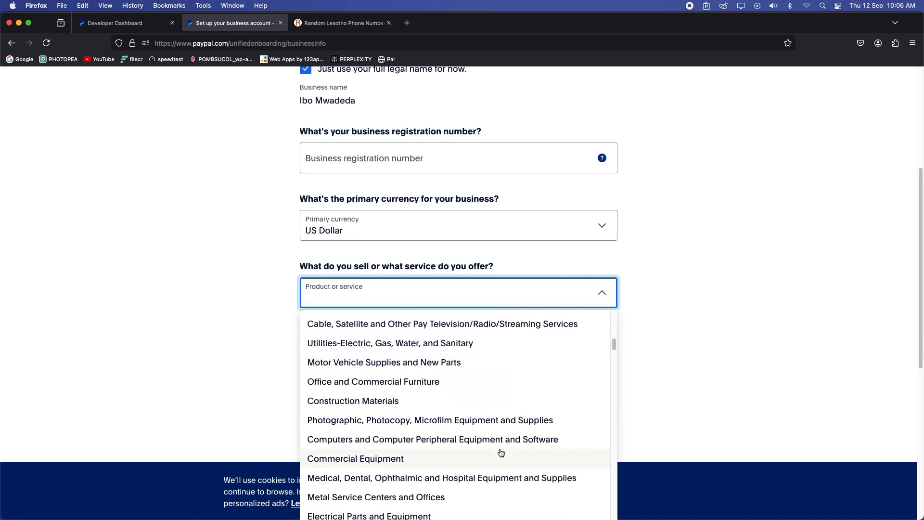
{"action": "scroll", "scroll_direction": "down", "scroll_amount": 3}
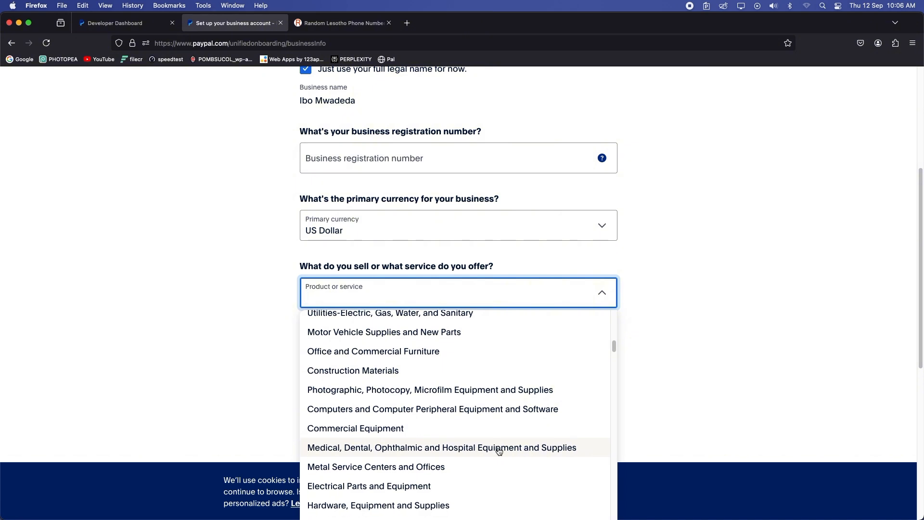
{"action": "scroll", "scroll_direction": "down", "scroll_amount": 3}
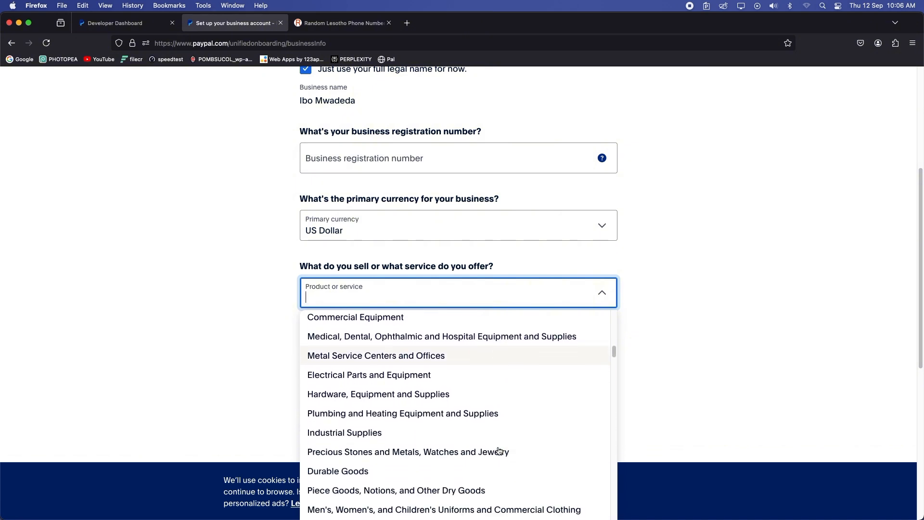
{"action": "scroll", "scroll_direction": "down", "scroll_amount": 3}
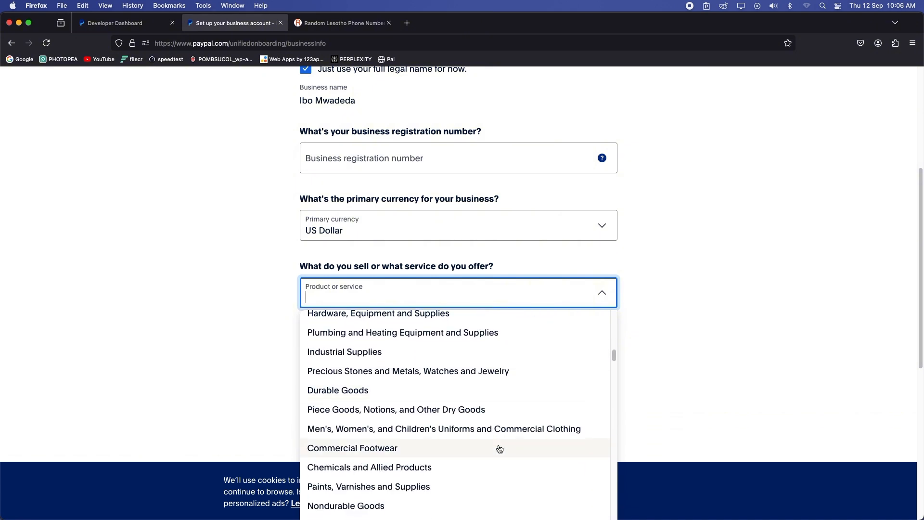
{"action": "scroll", "scroll_direction": "down", "scroll_amount": 3}
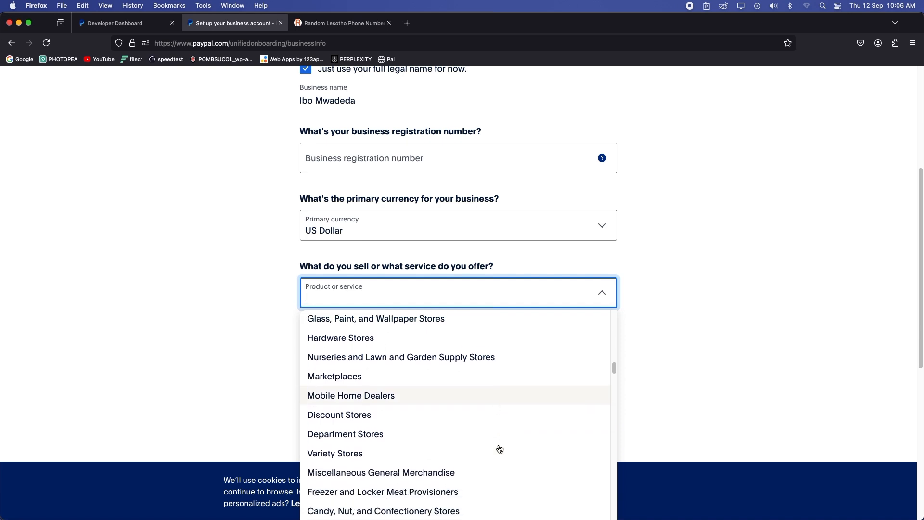
{"action": "scroll", "scroll_direction": "down", "scroll_amount": 3}
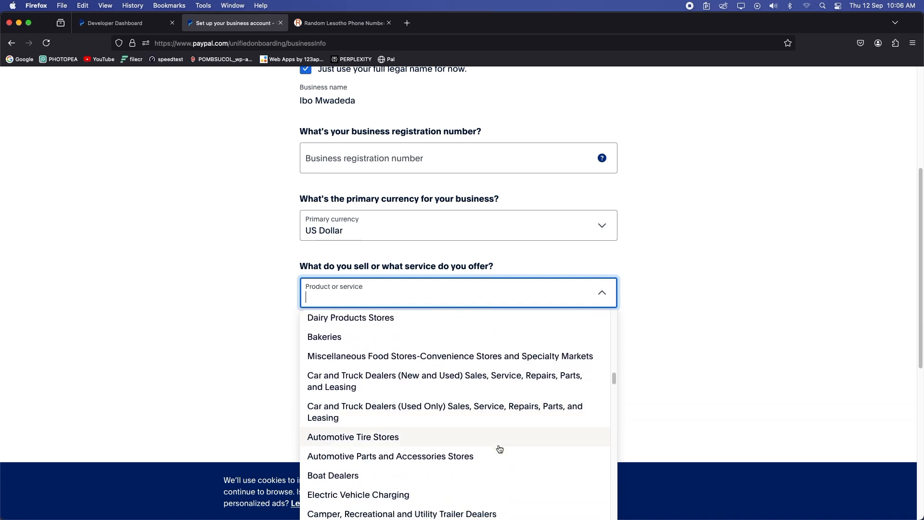
{"action": "scroll", "scroll_direction": "down", "scroll_amount": 3}
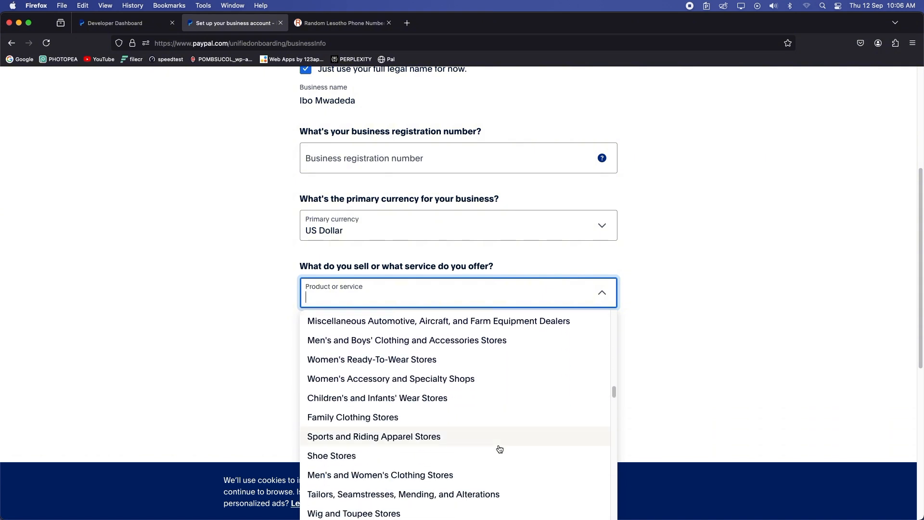
{"action": "scroll", "scroll_direction": "down", "scroll_amount": 3}
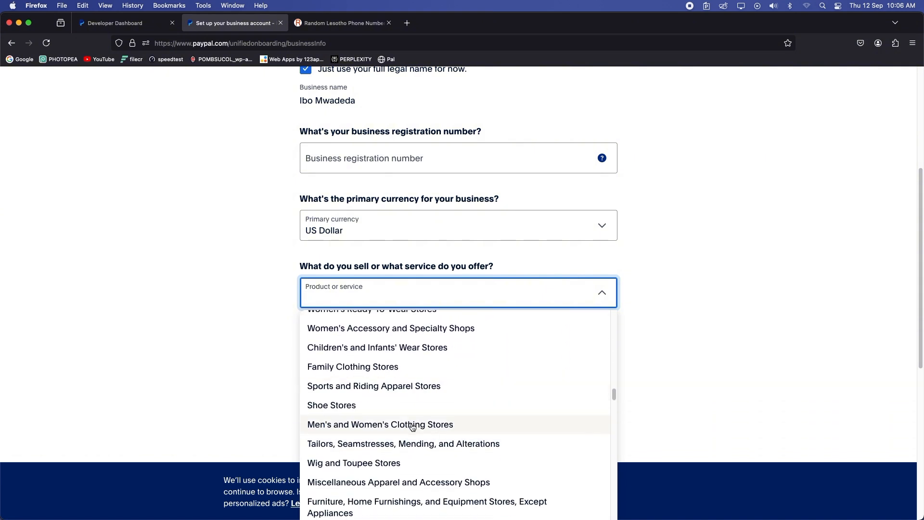
{"action": "mouse_move", "coordinate": [406, 406]}
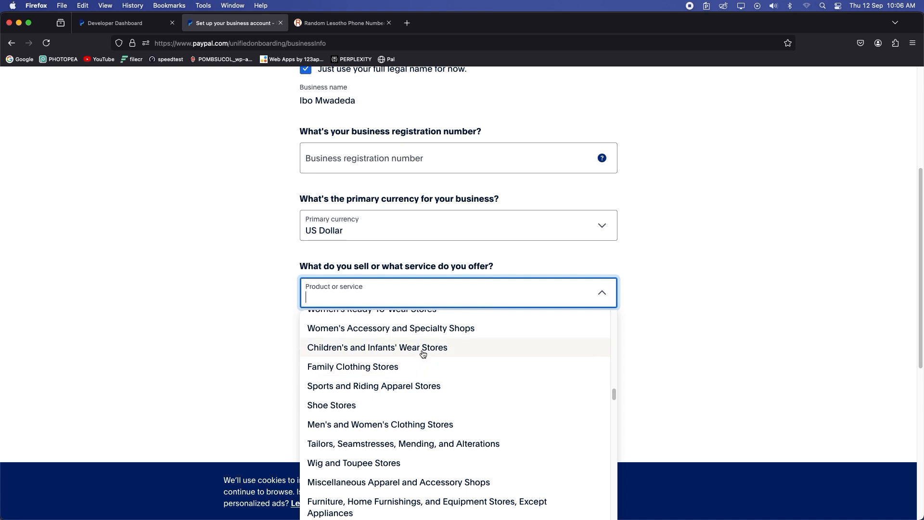
{"action": "left_click", "coordinate": [377, 348]}
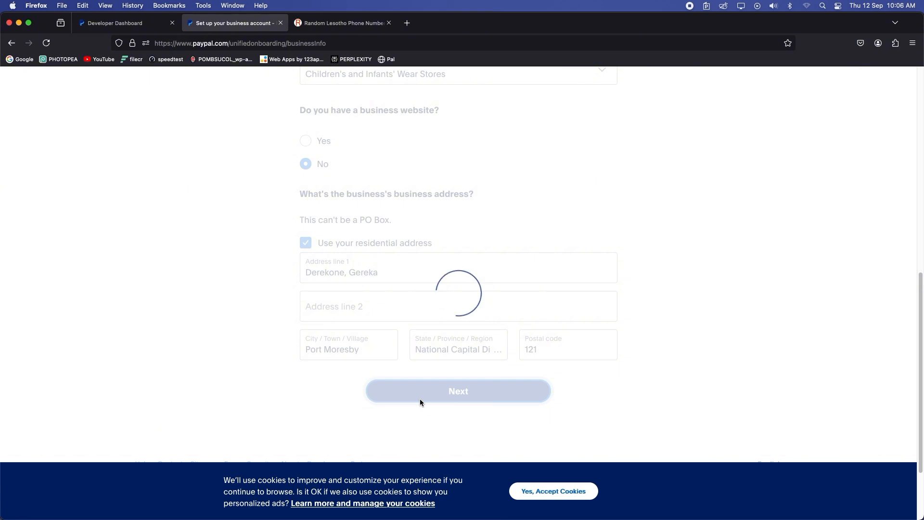
Continue from the 'Congrats! You're all set' page via Go to Home Page to the dashboard
{"action": "left_click", "coordinate": [458, 391]}
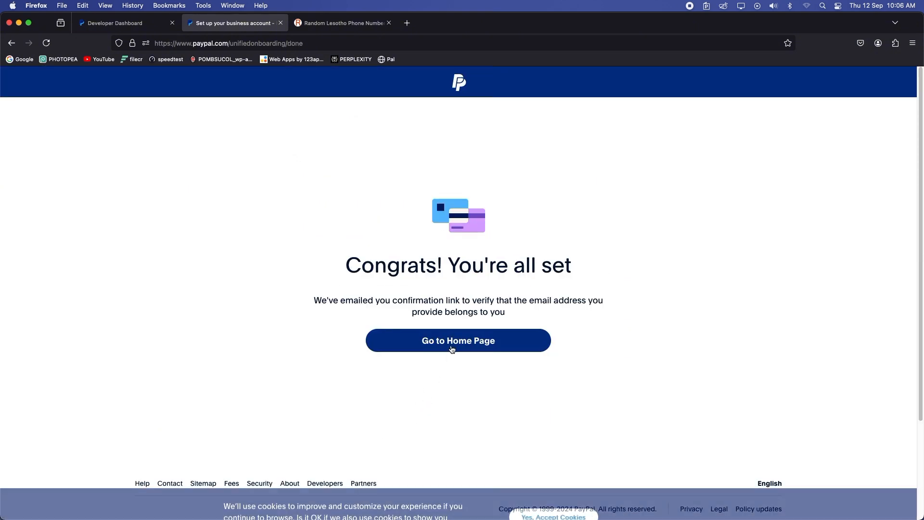
{"action": "left_click", "coordinate": [458, 340]}
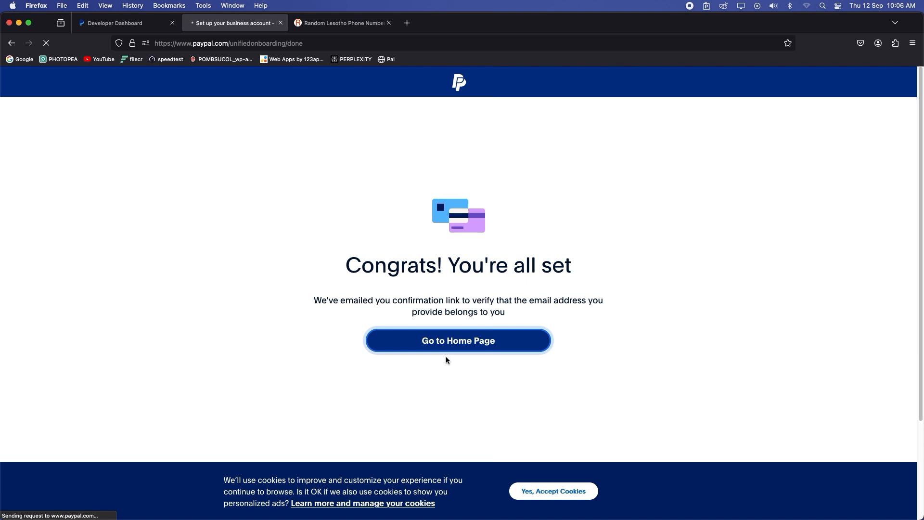
{"action": "left_click", "coordinate": [458, 340]}
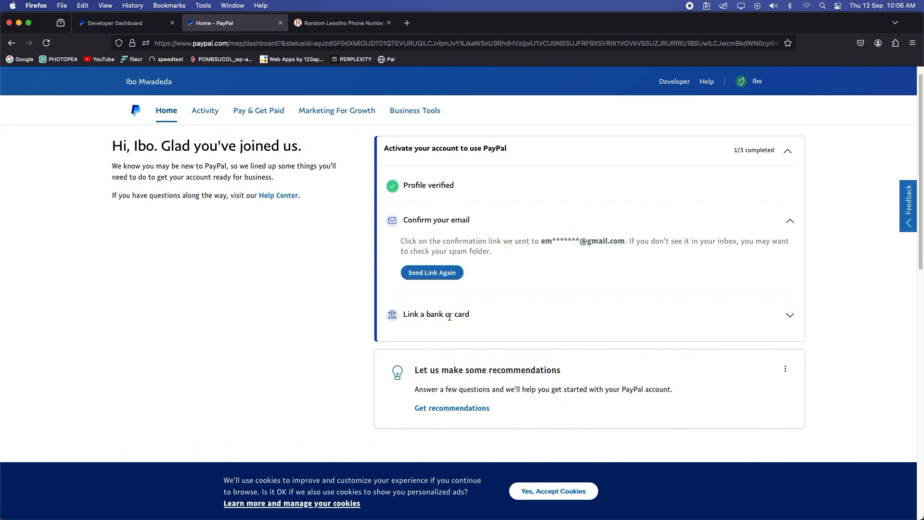
Expand the 'Link a bank or card' step of the dashboard activation checklist
{"action": "left_click", "coordinate": [436, 313]}
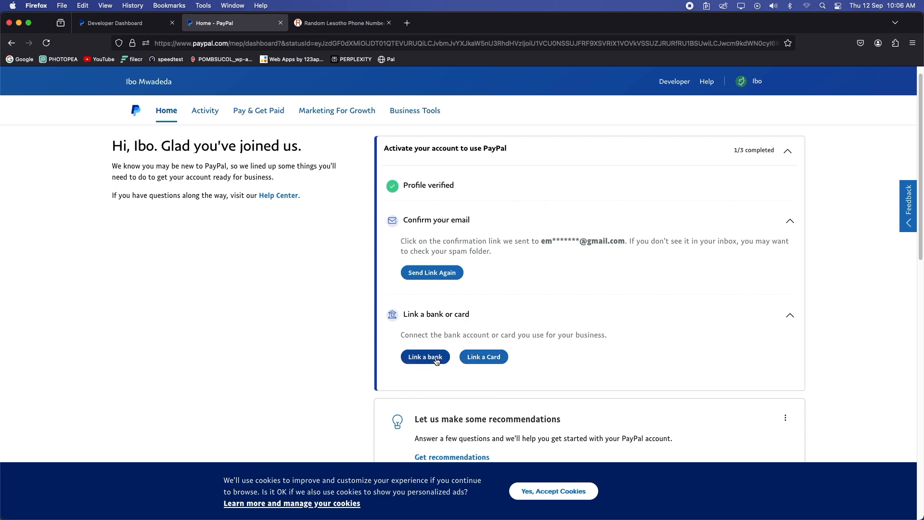